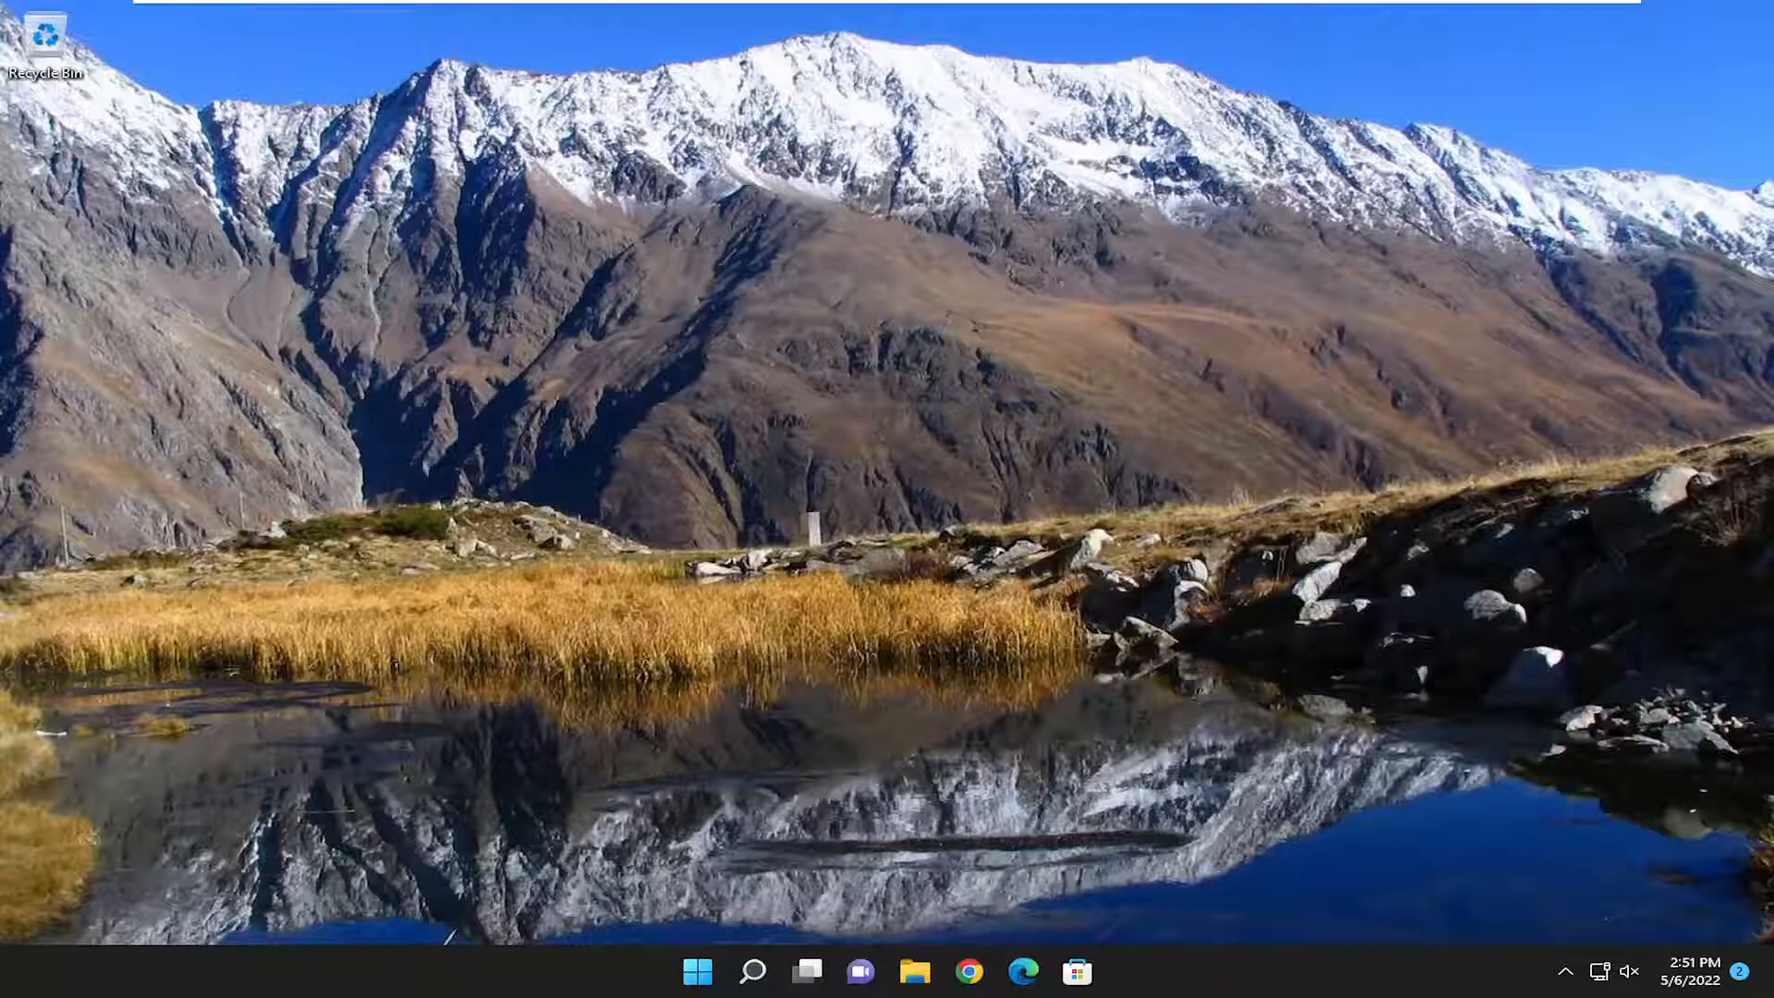
mouse_move(813, 799)
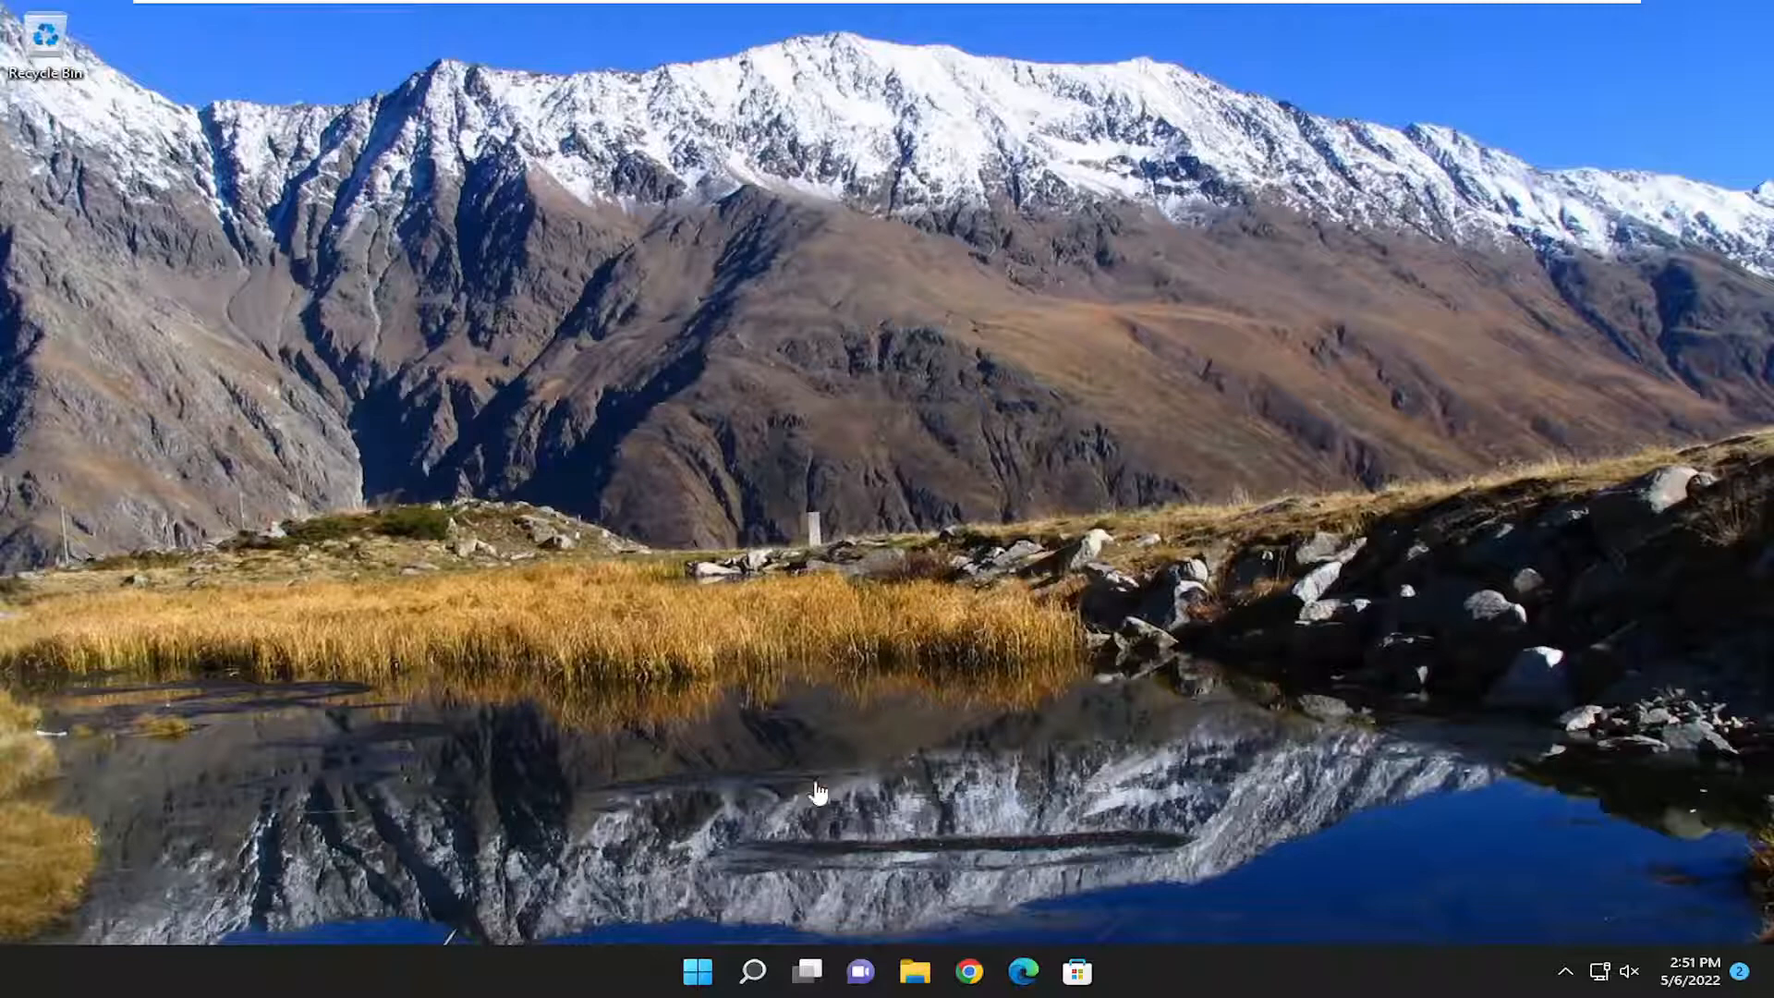
Search for 'apps and features' and open the Apps & features settings page
click(751, 972)
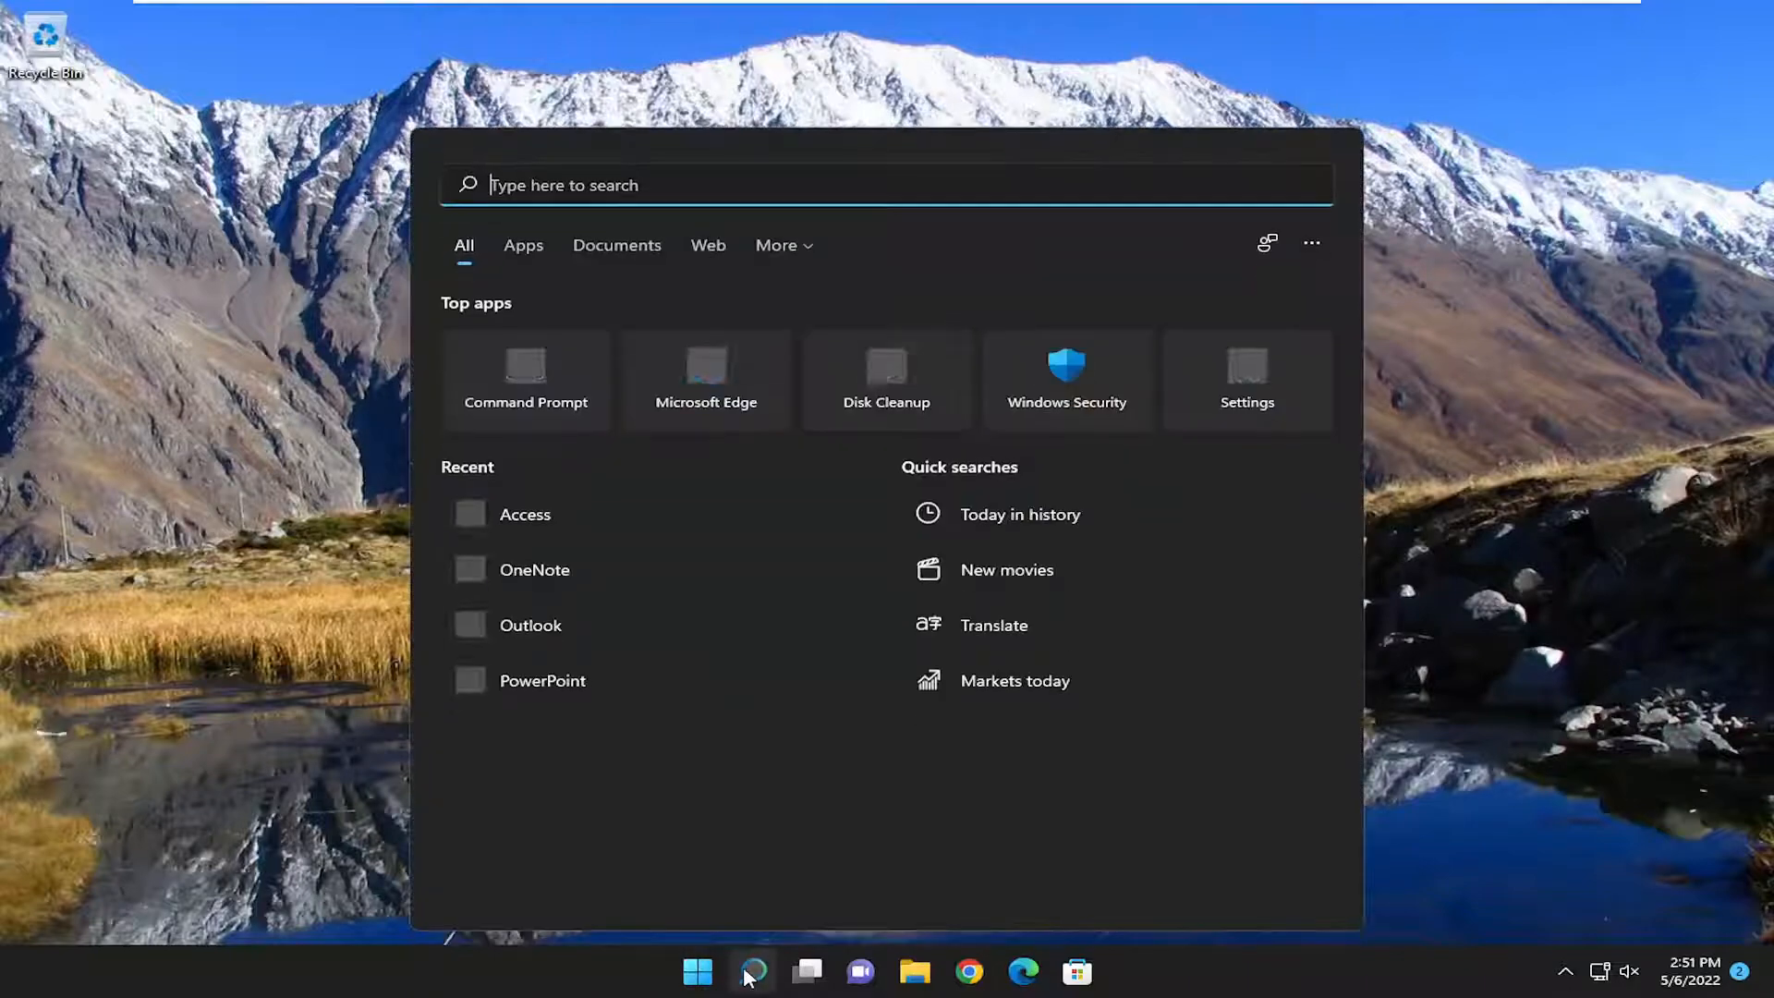
text(apps and feature)
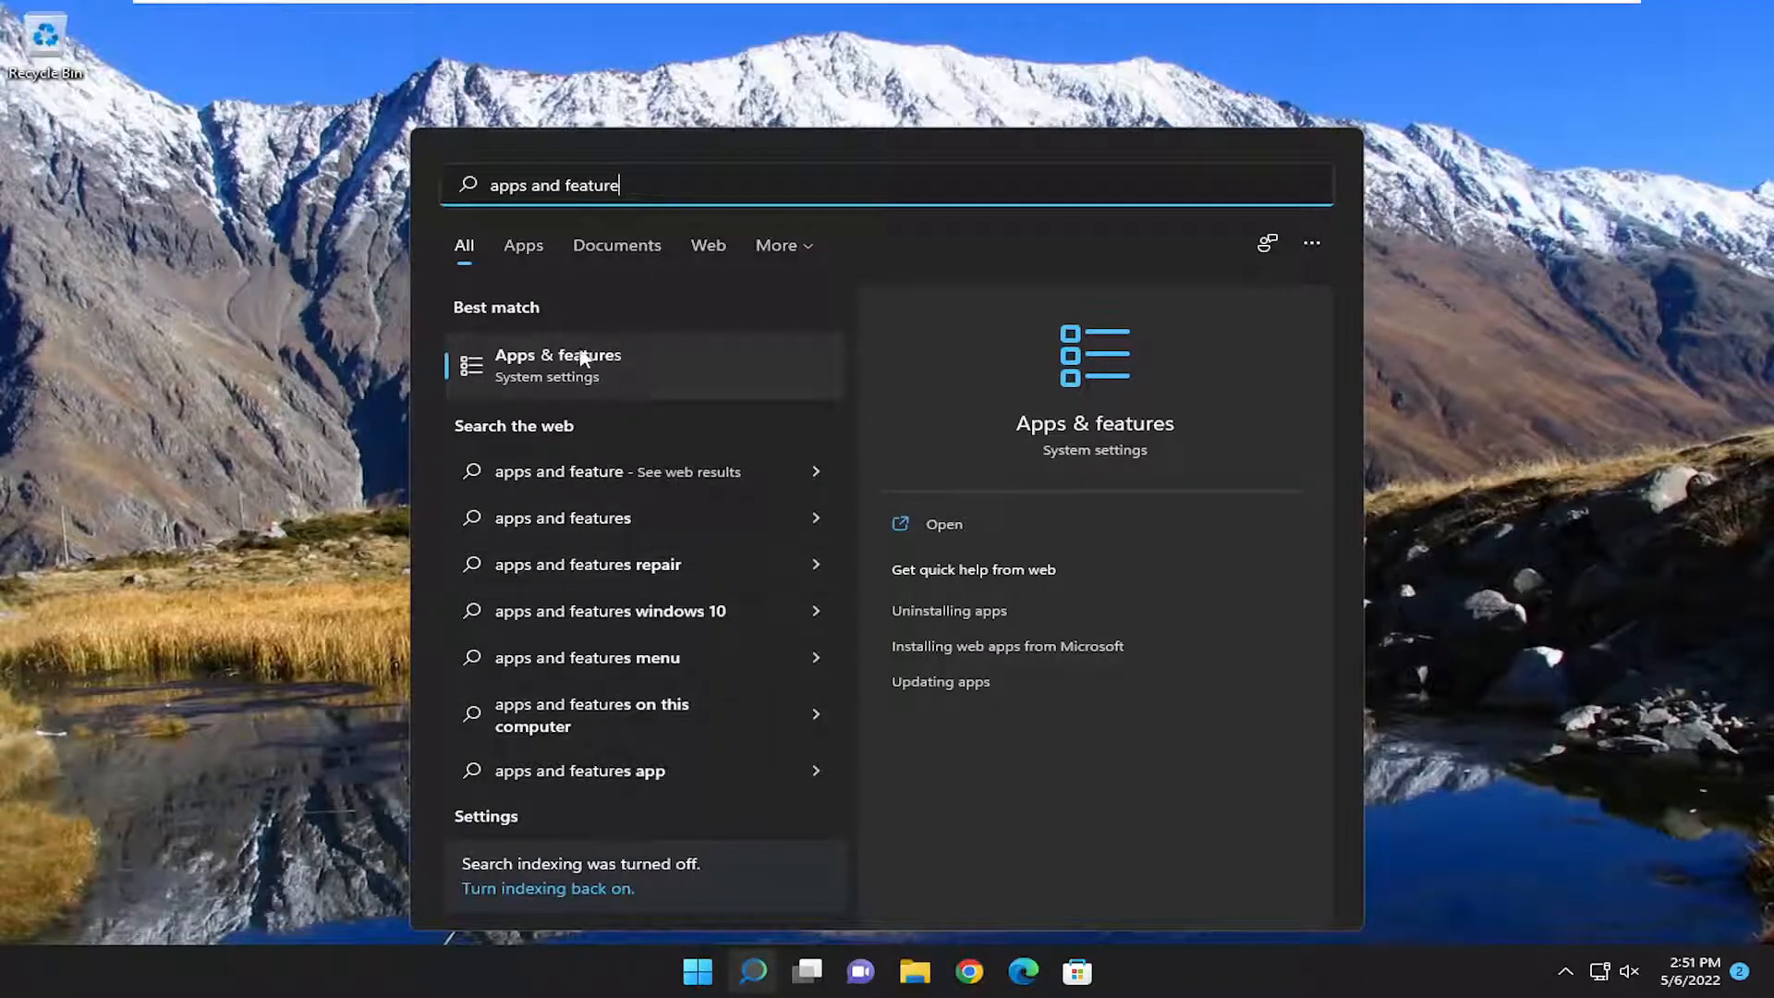
click(575, 364)
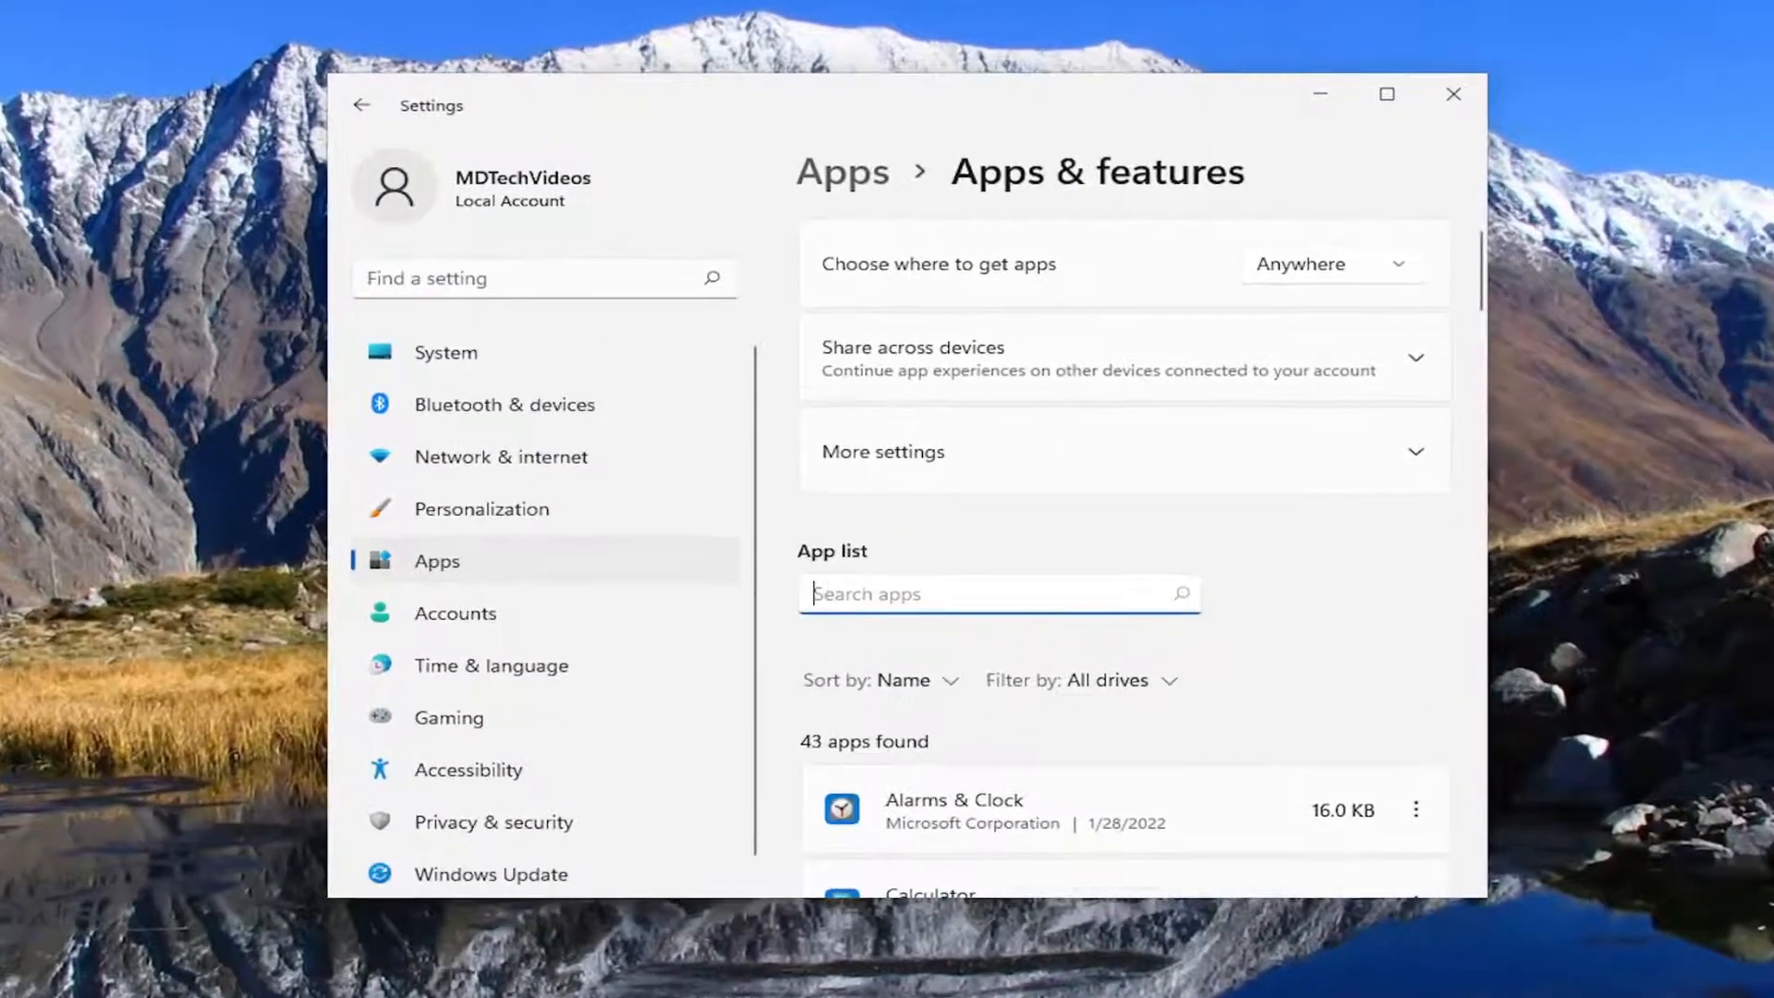
Filter installed apps by 'office' and choose Uninstall for Microsoft Office Professional 2021
text(office)
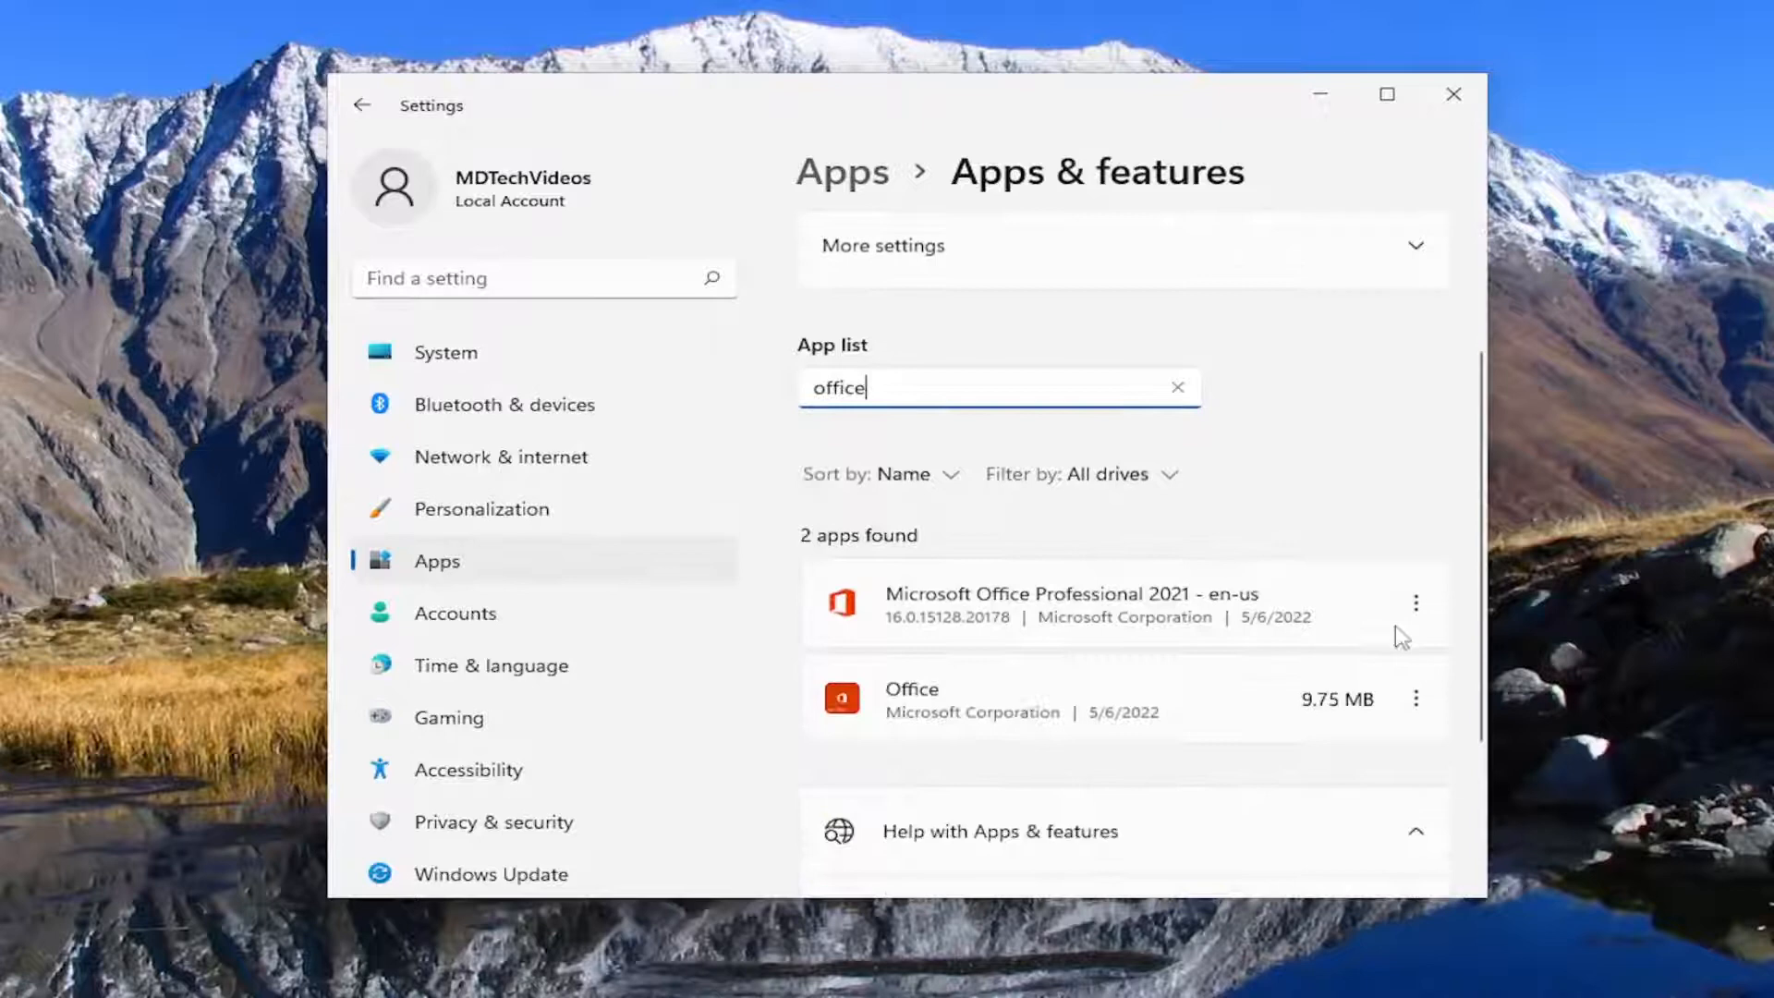
click(1416, 602)
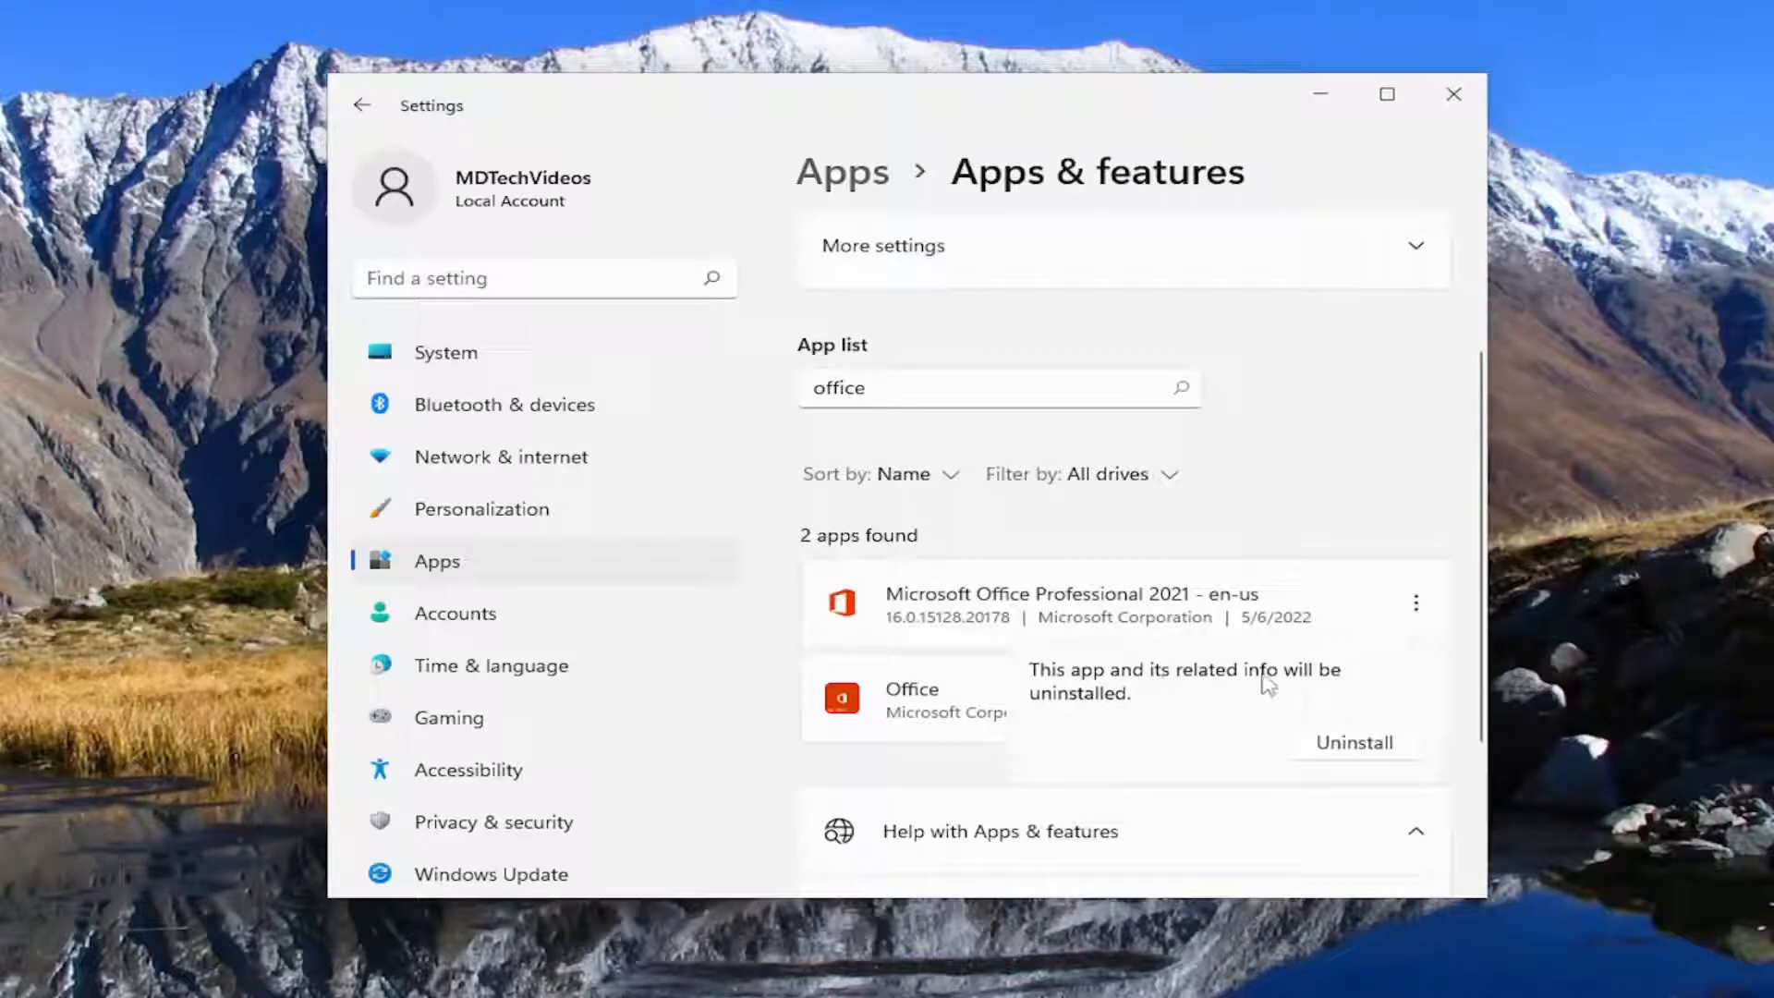
Confirm uninstalling Microsoft Office Professional 2021 and let the uninstaller finish
click(1353, 742)
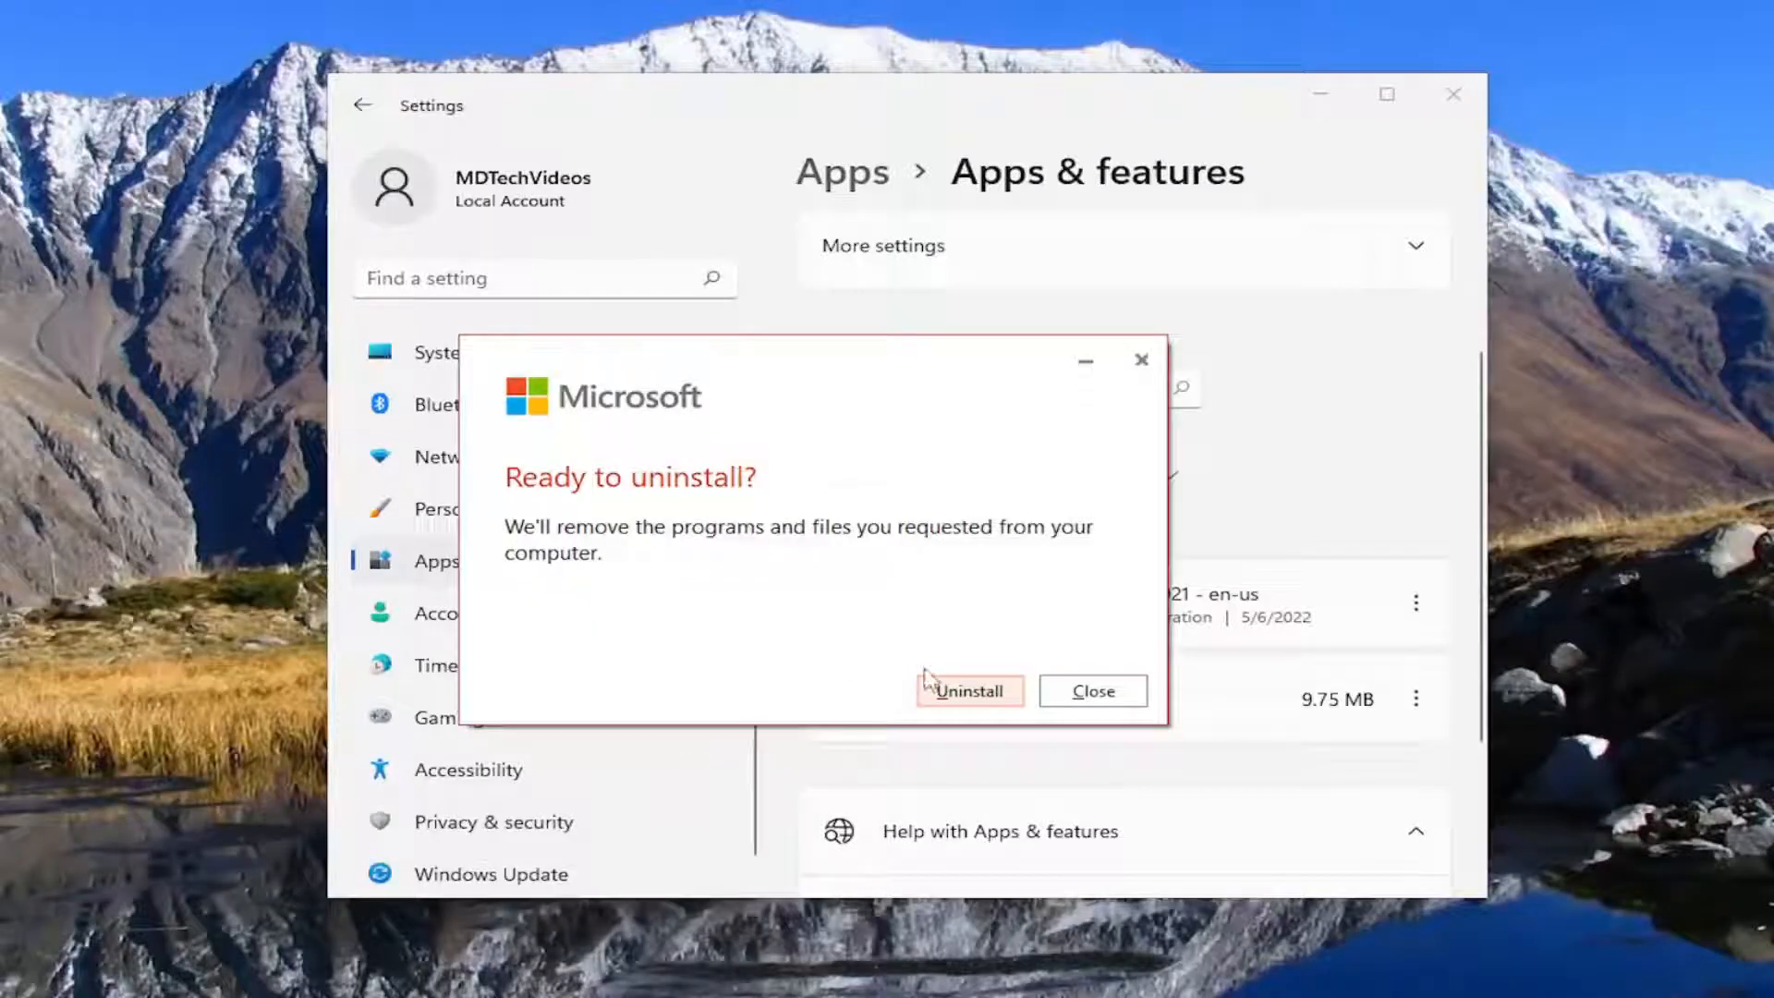
mouse_move(592, 564)
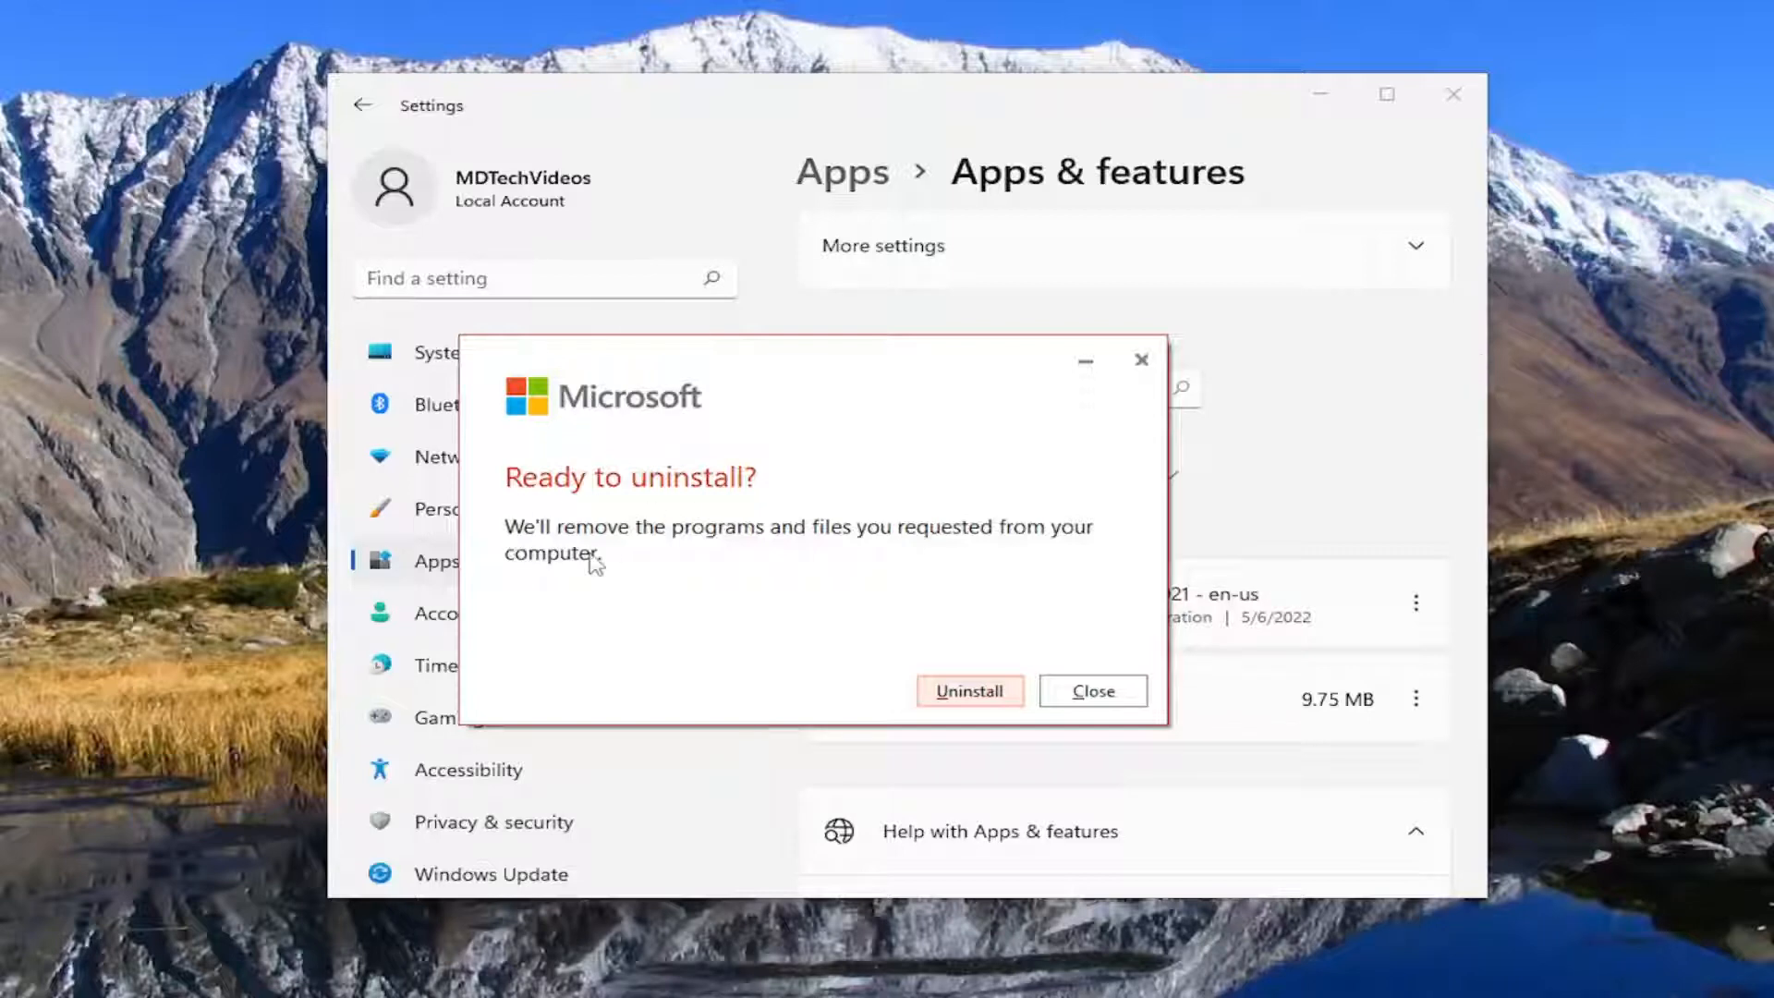
mouse_move(1039, 607)
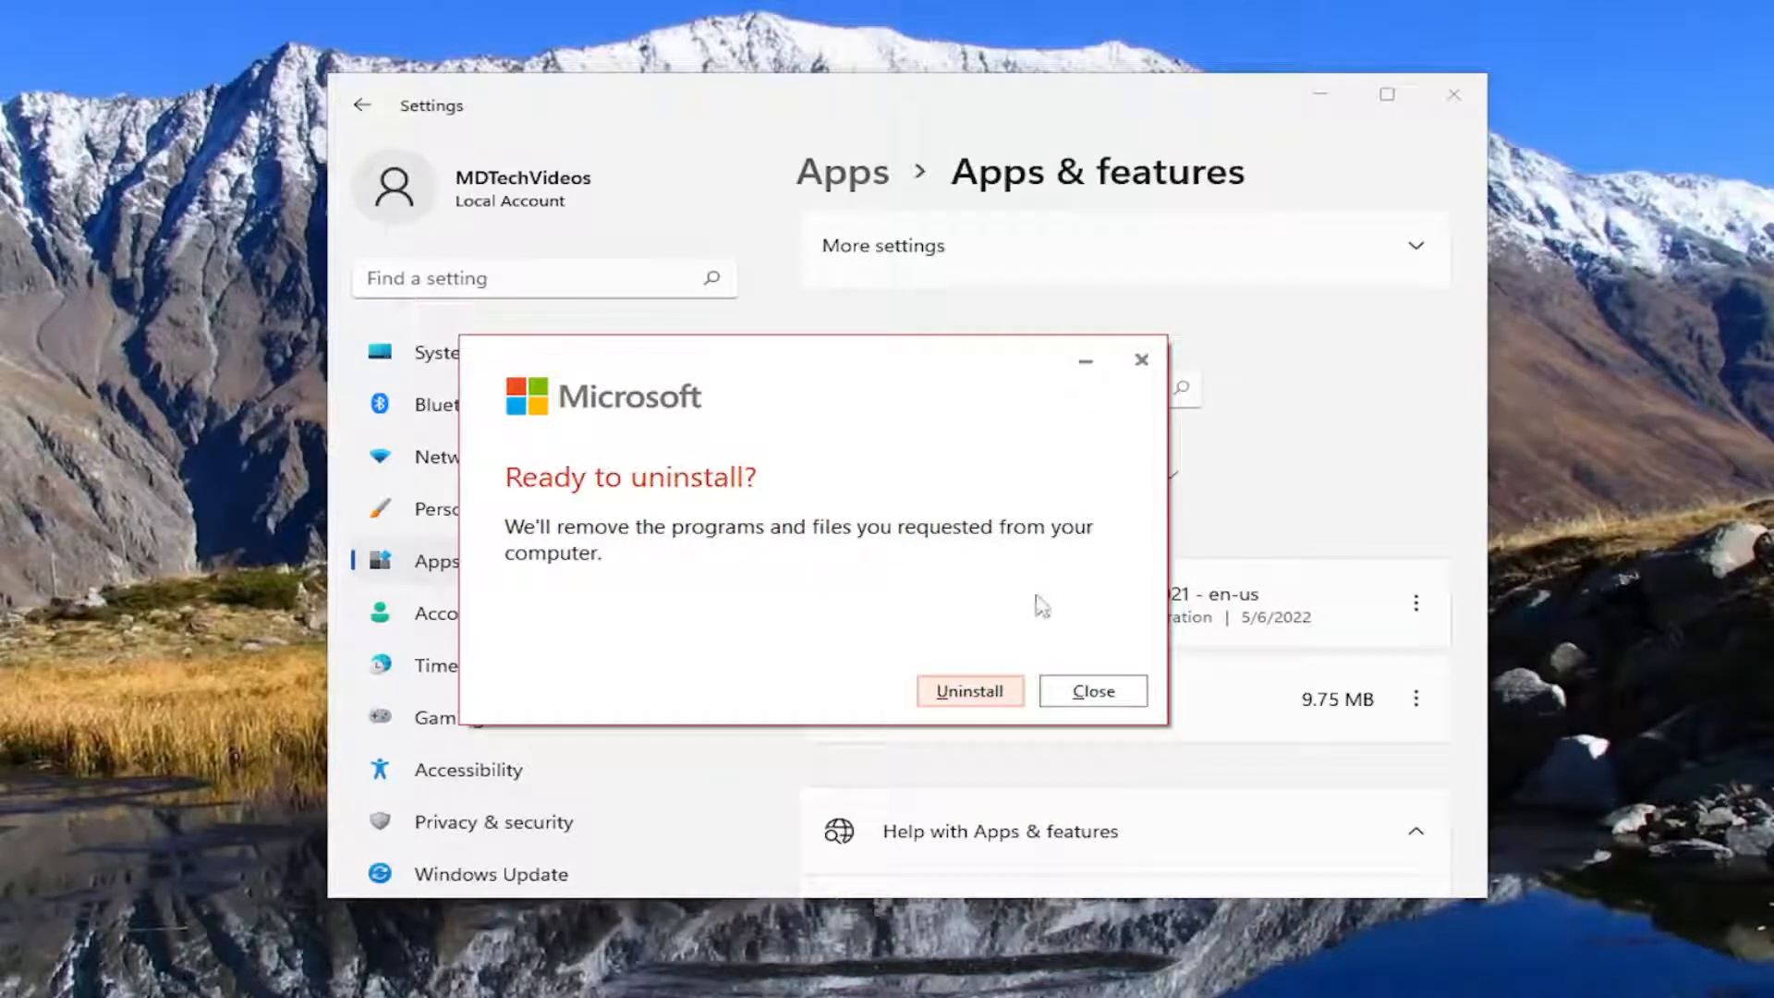
click(969, 691)
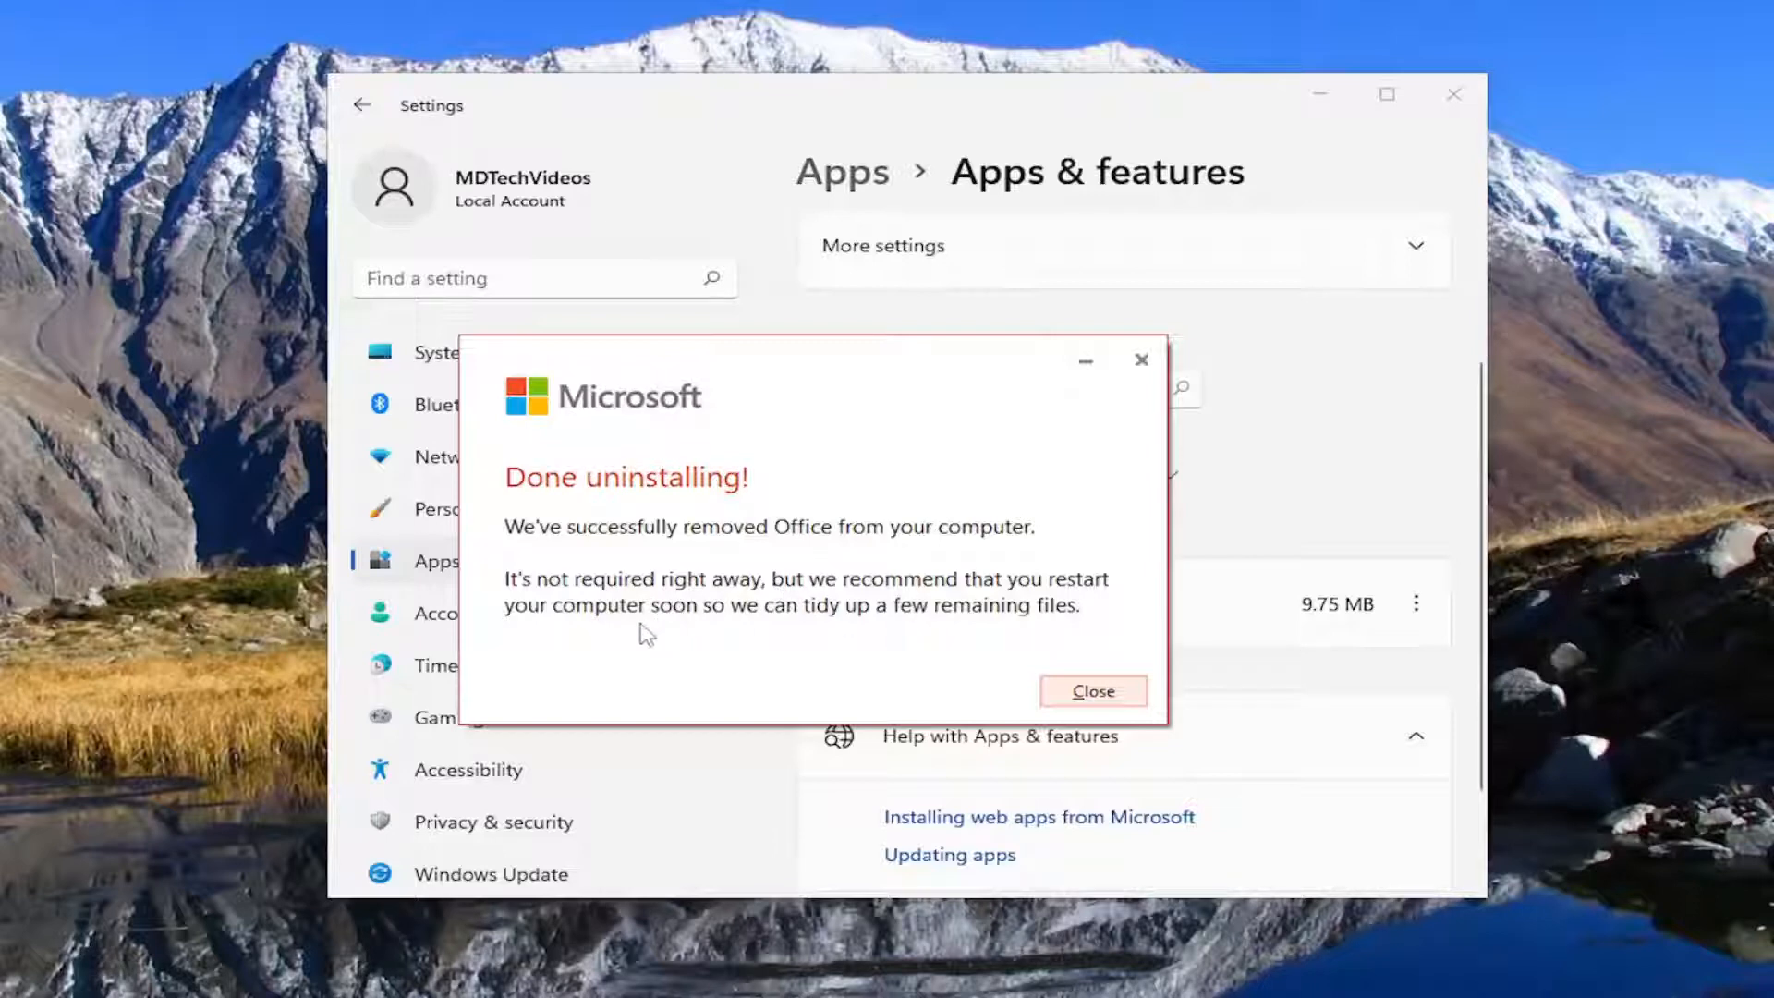
mouse_move(993, 620)
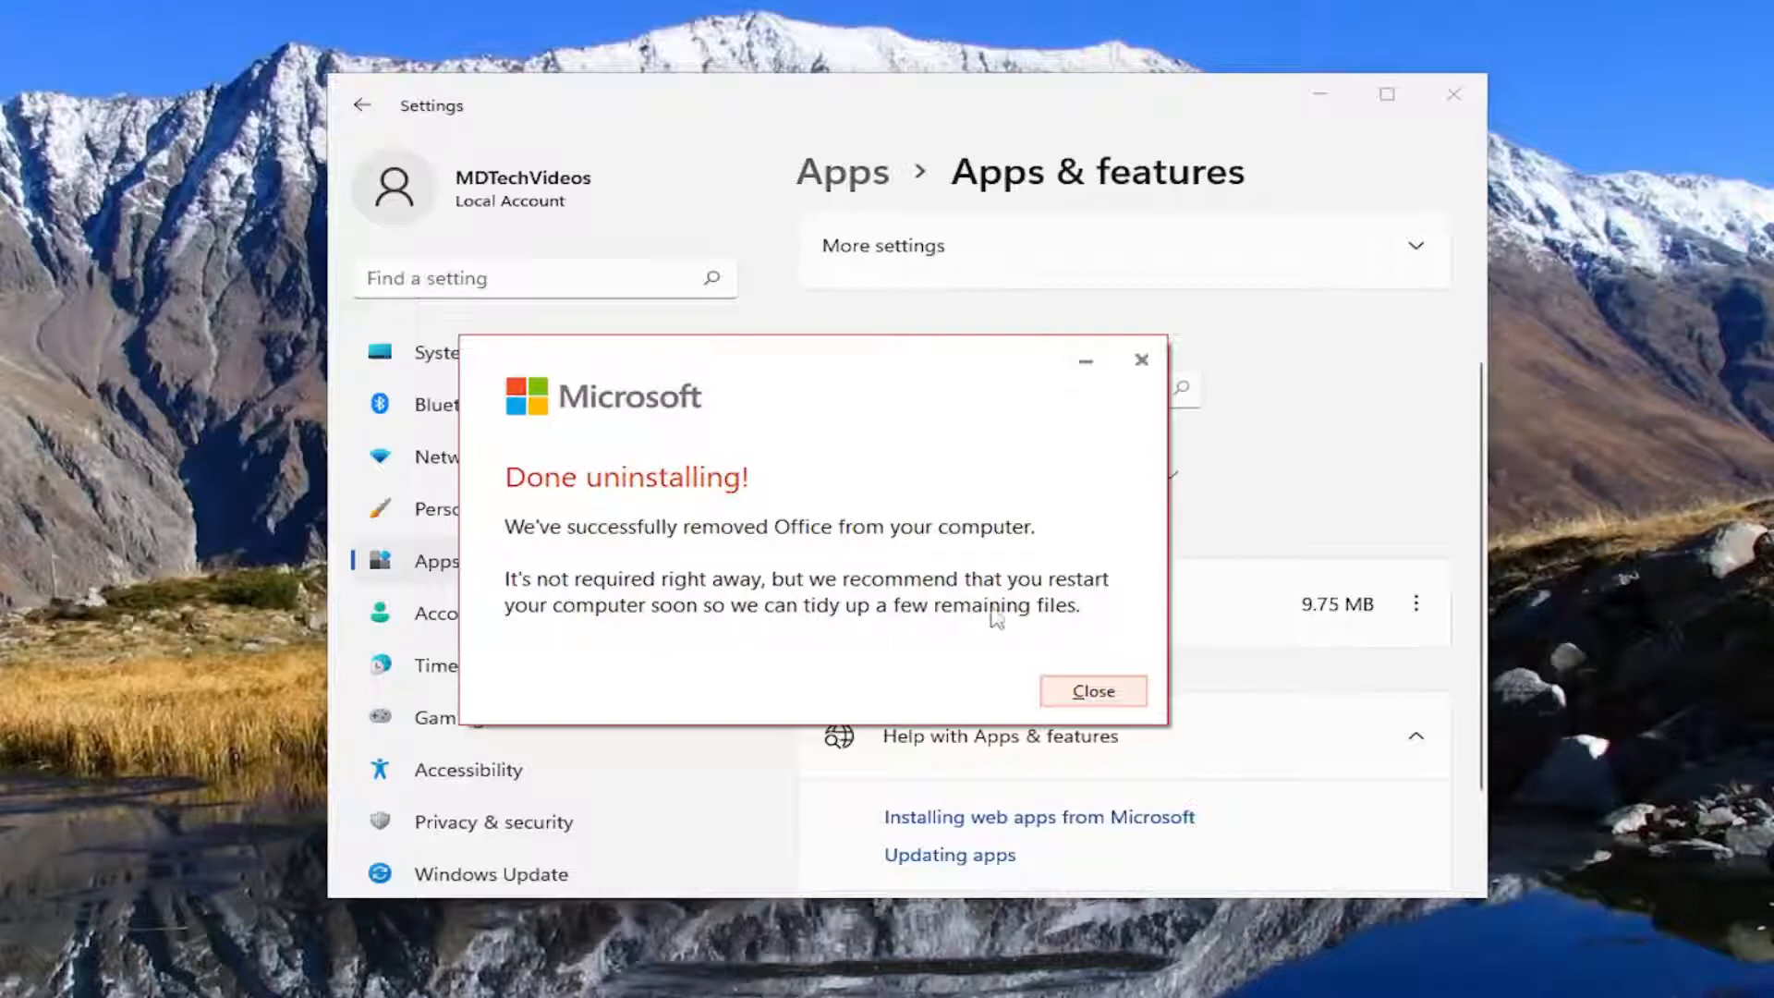
Close the done message, then uninstall the remaining Office app
click(1093, 690)
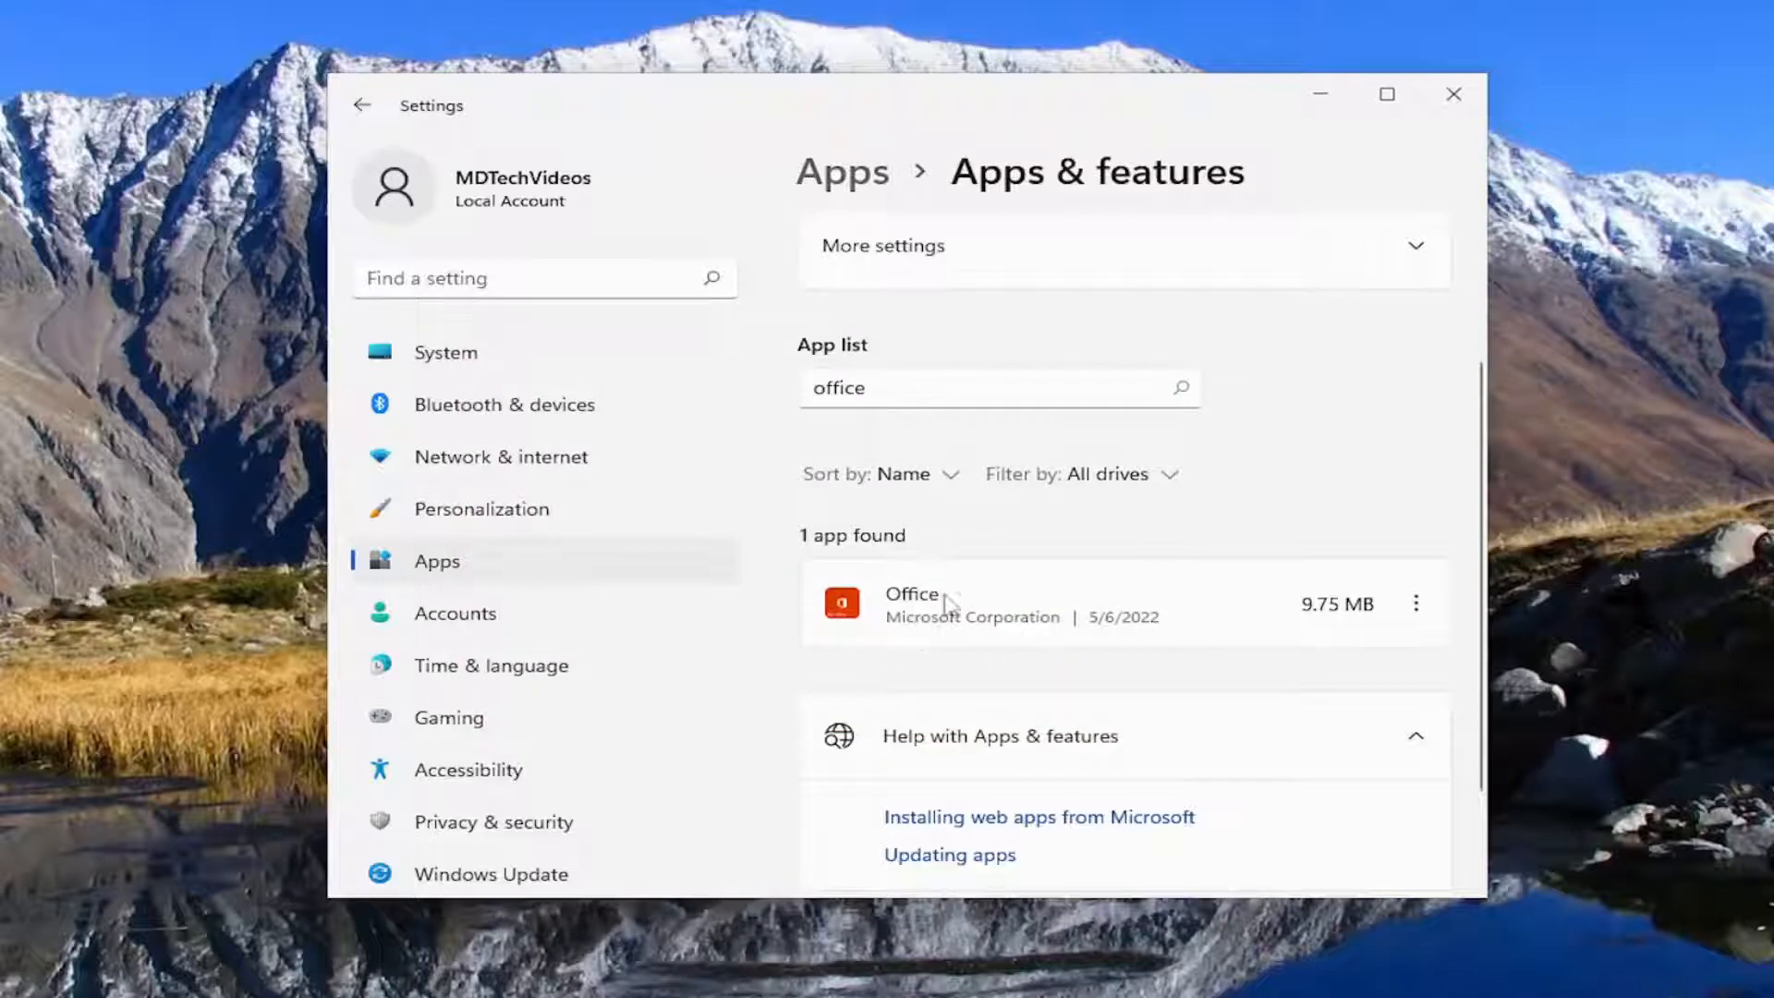
mouse_move(852, 629)
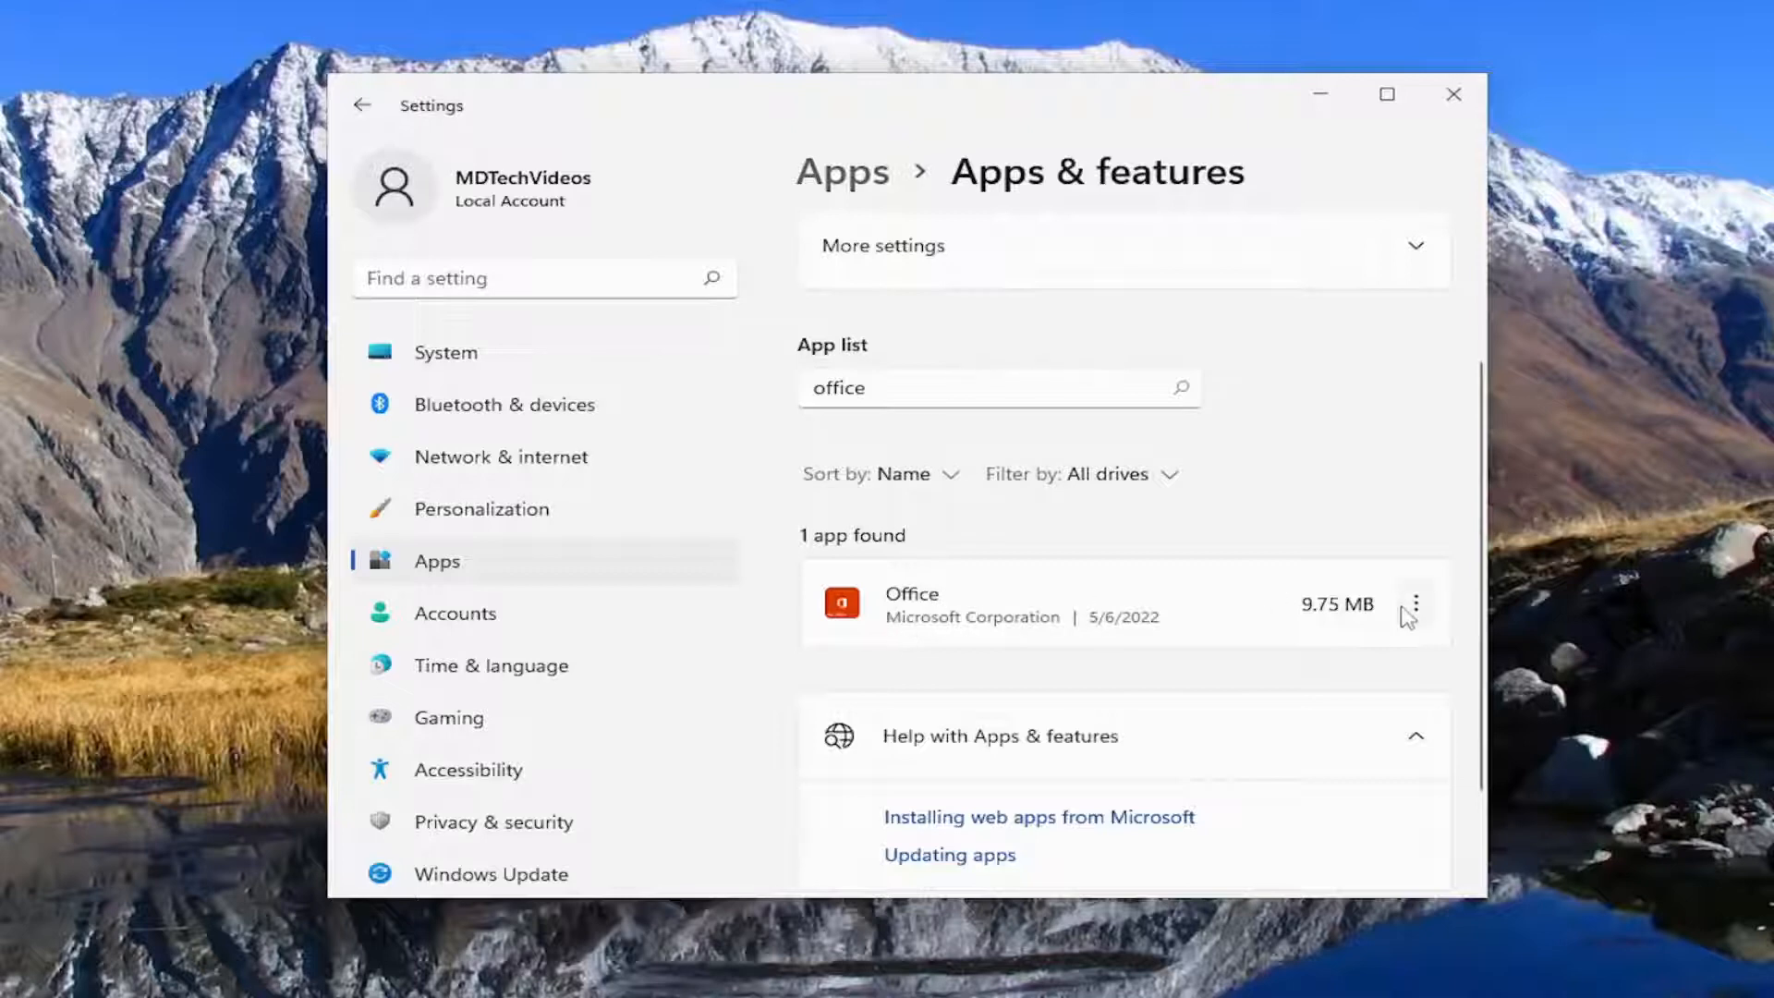
click(1416, 604)
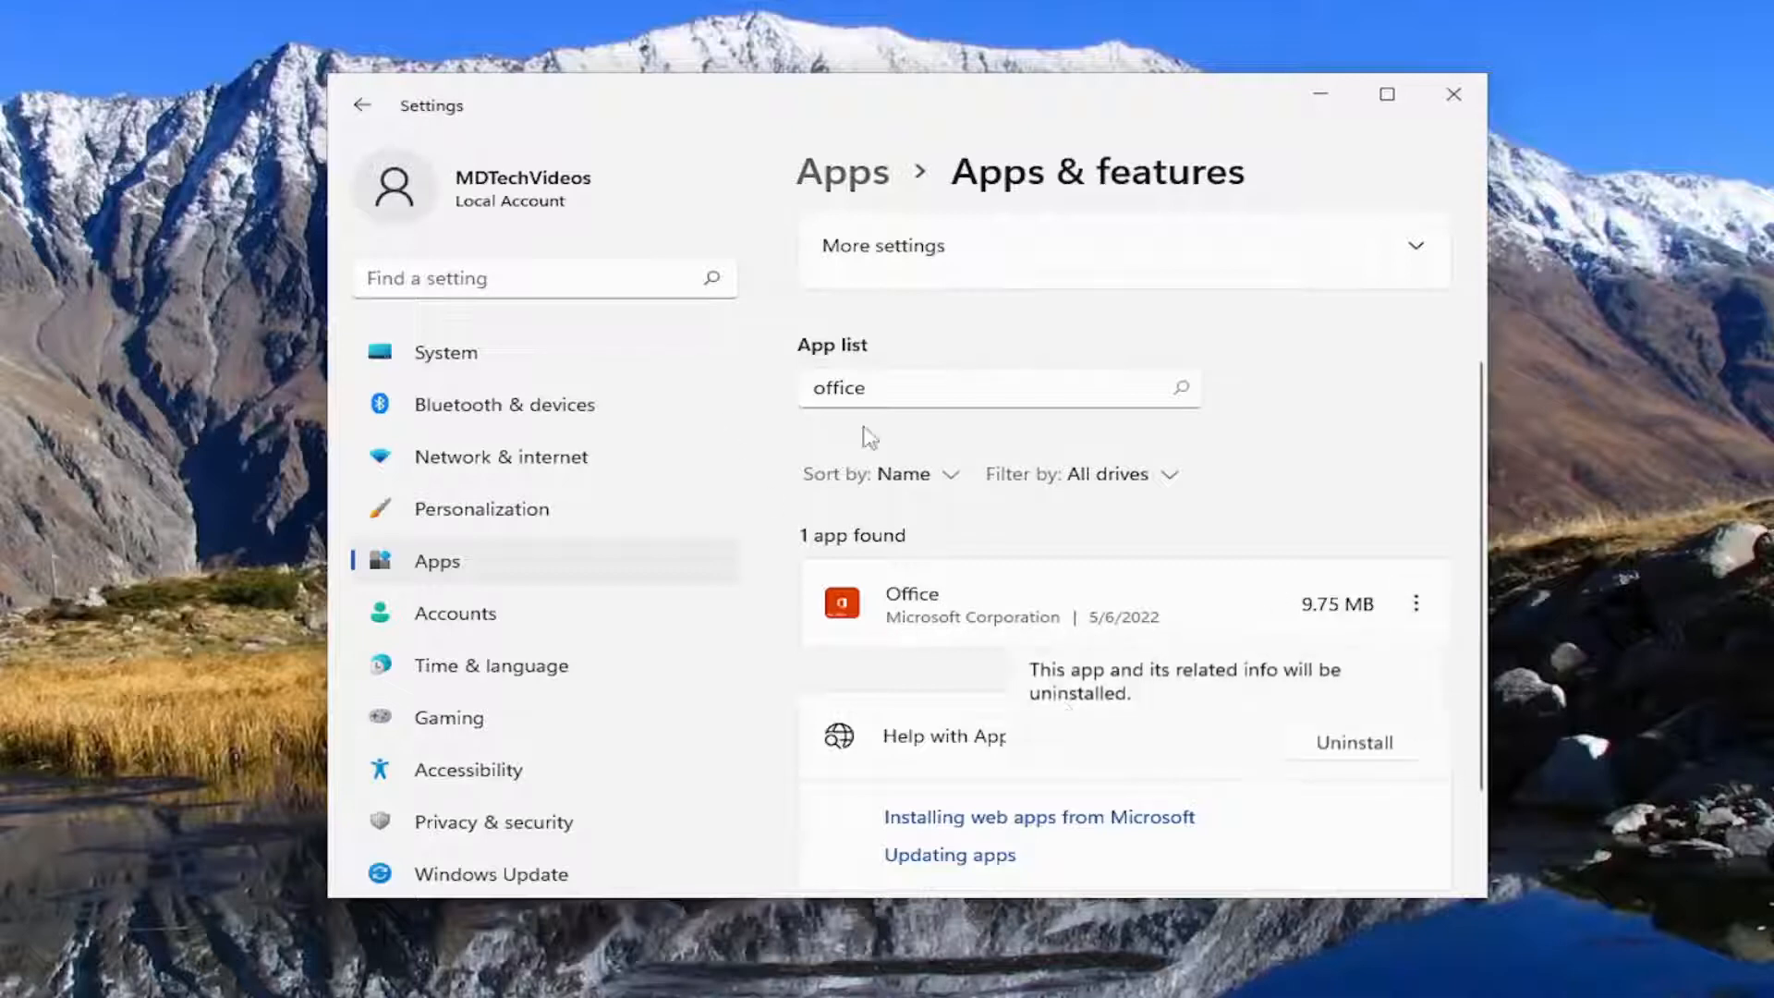
click(1352, 742)
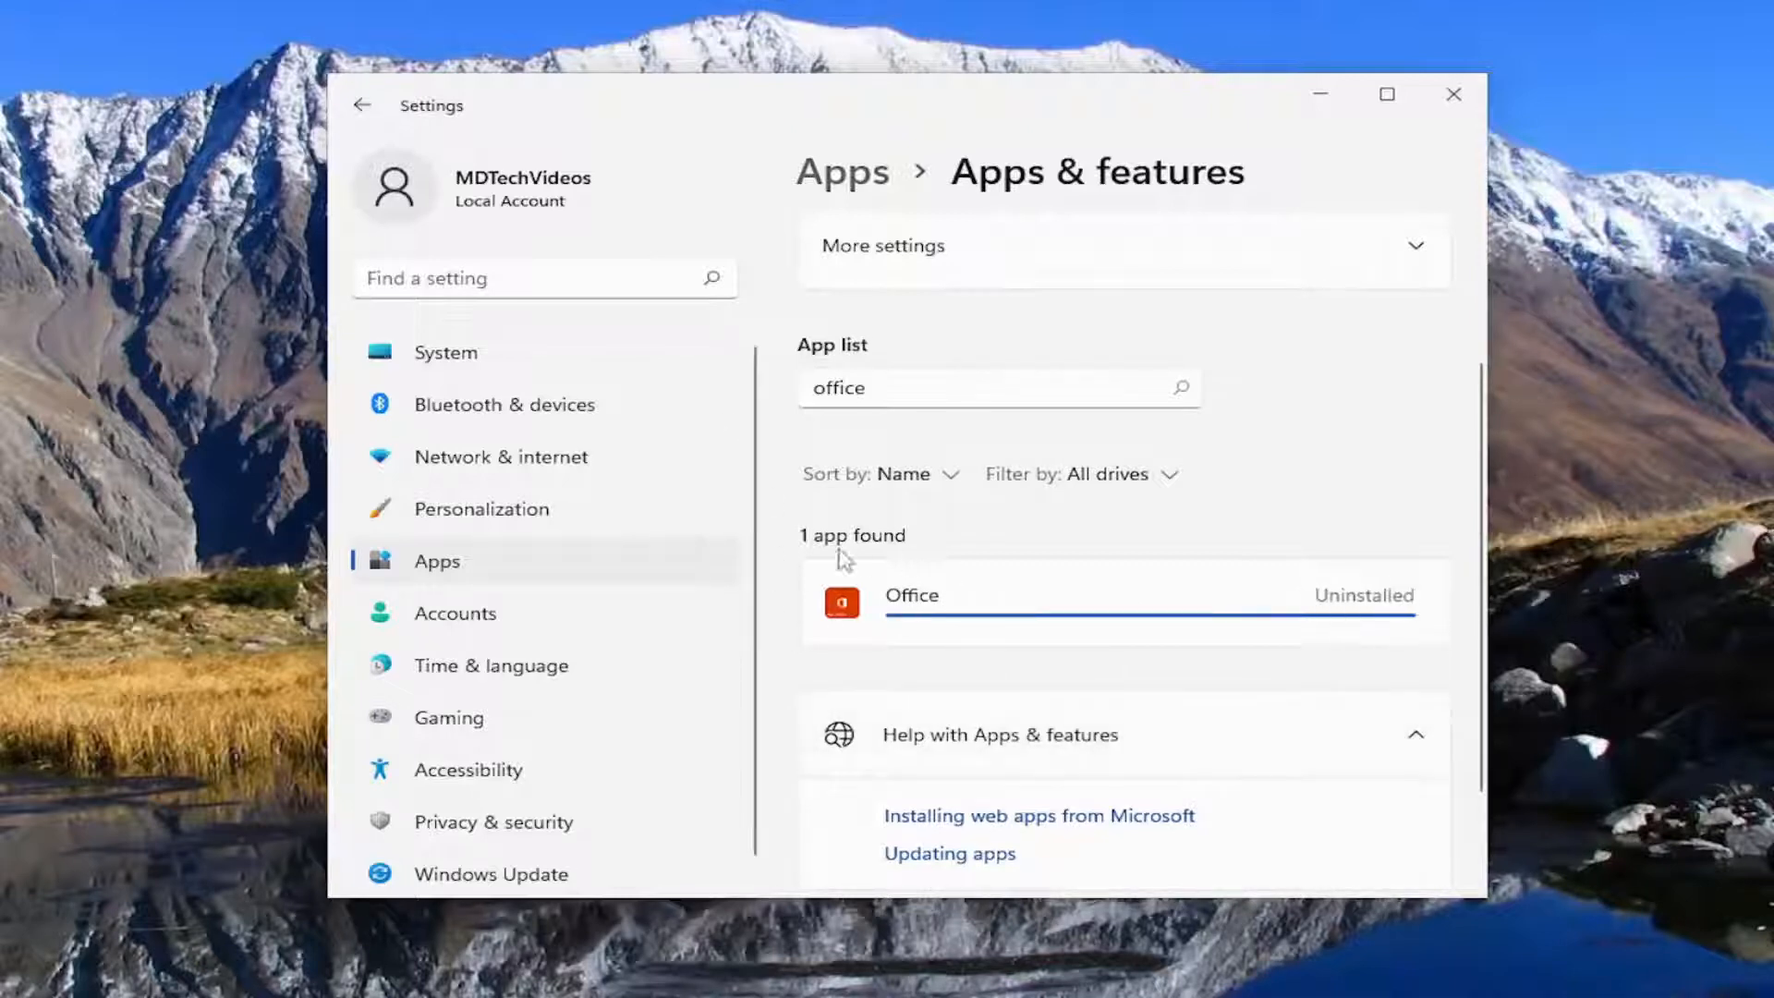
mouse_move(895, 576)
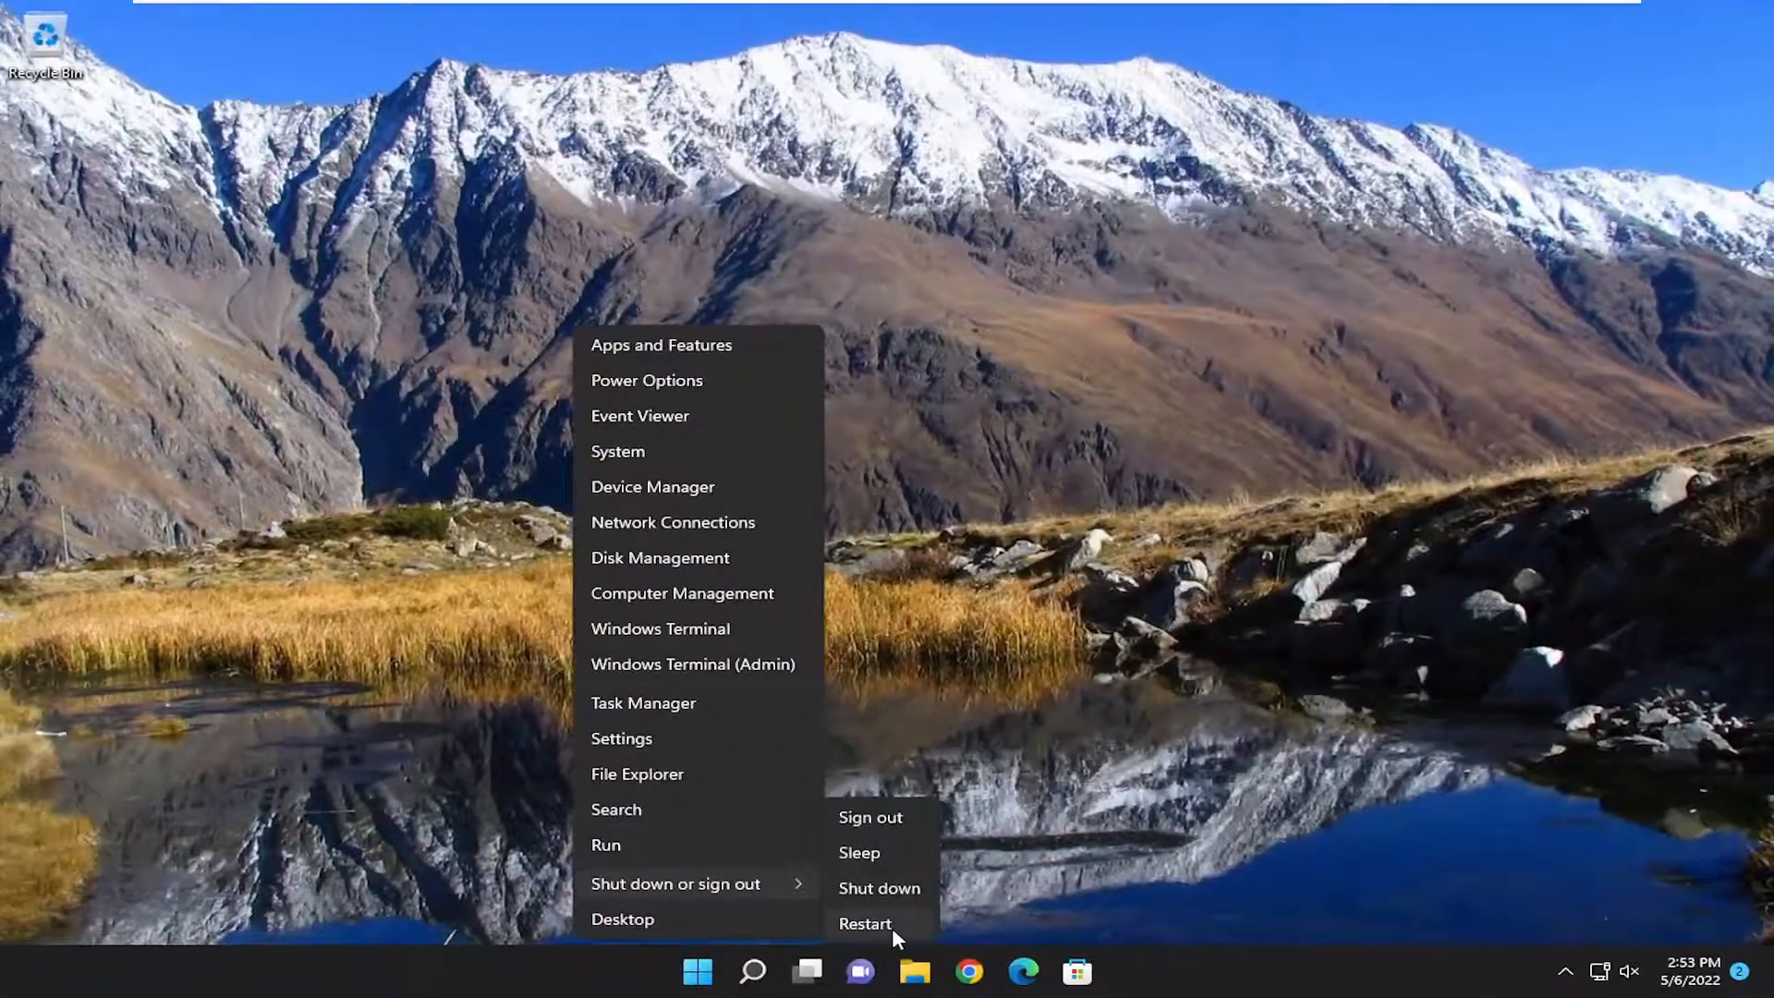
Restart the computer from the Start menu's shut down options
click(868, 924)
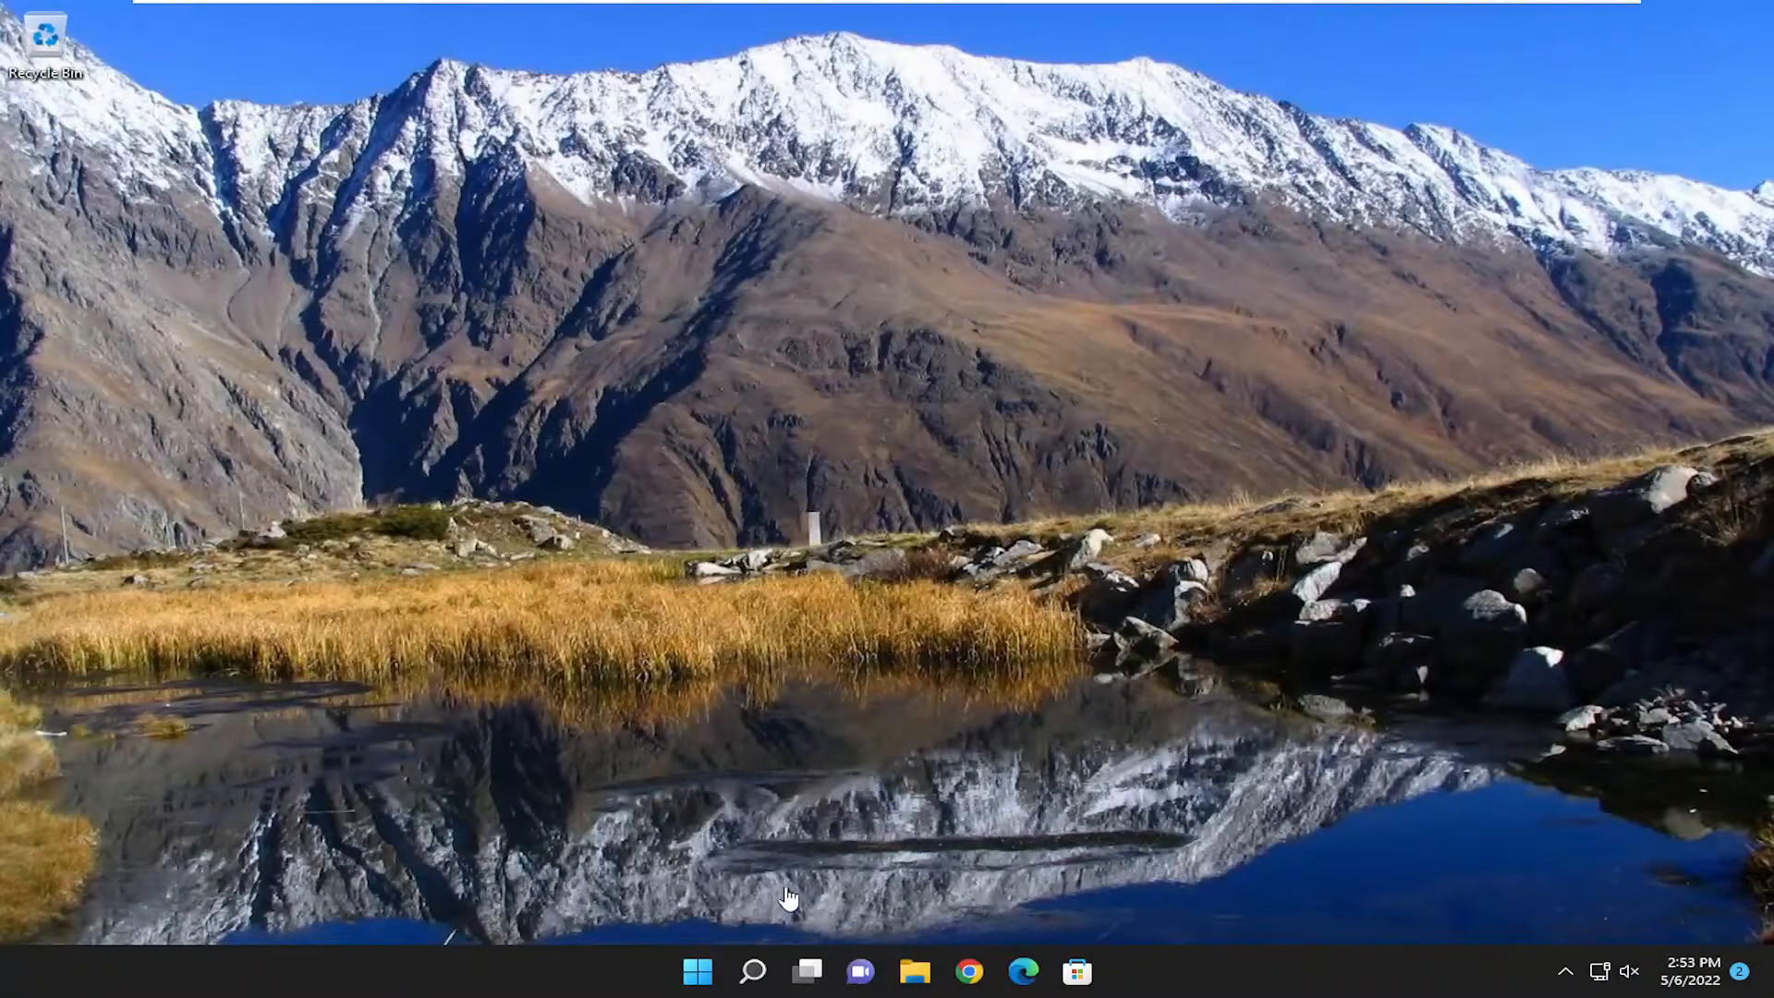
Search for word, excel and powerpoint, verifying no Office apps appear
text(wordPad)
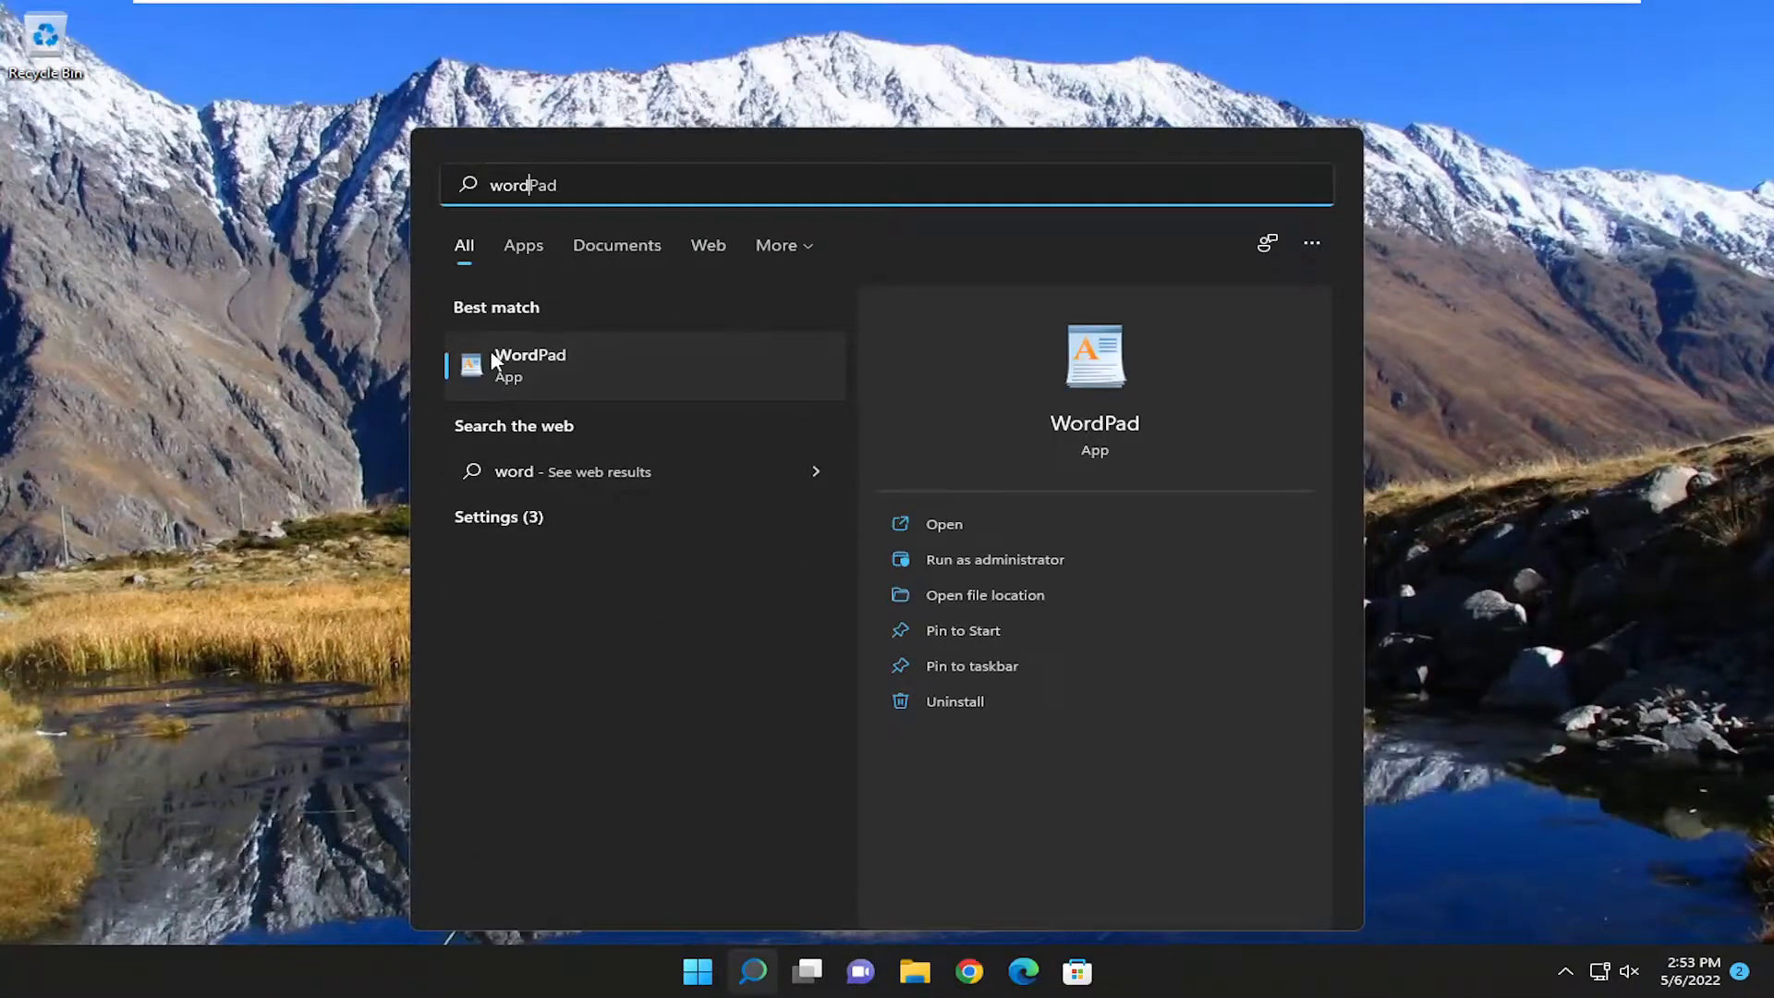
text(excel)
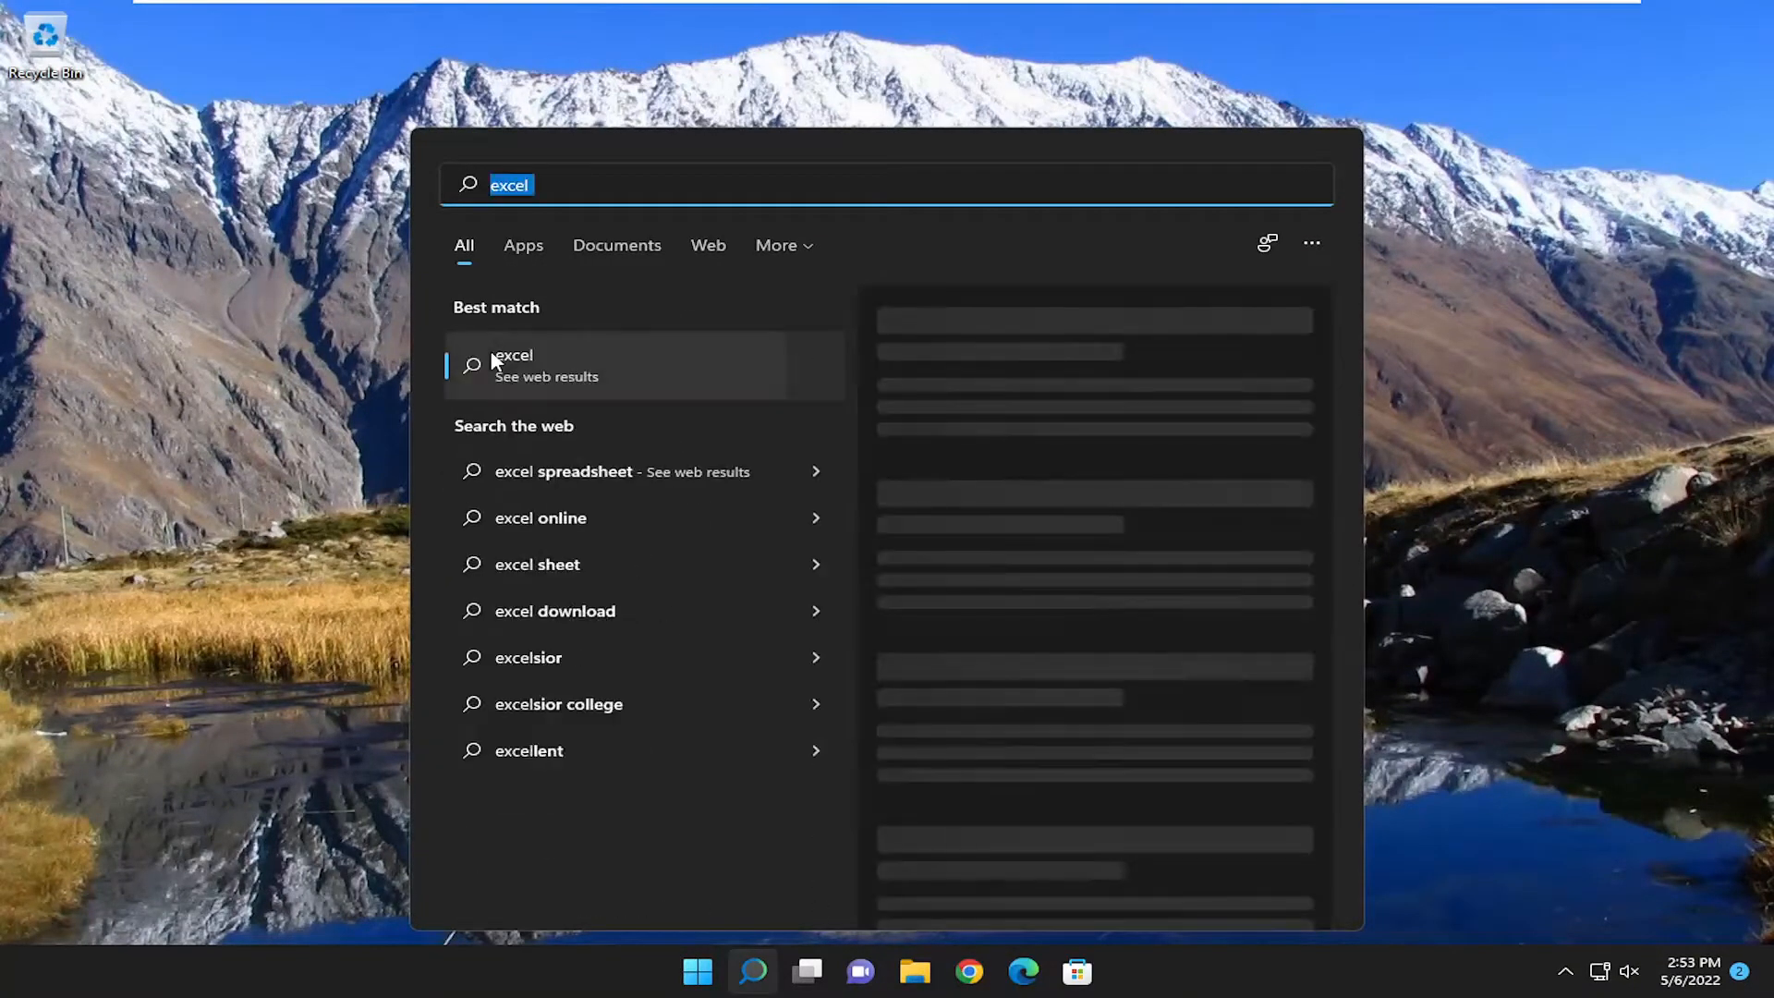
text(powerpoint)
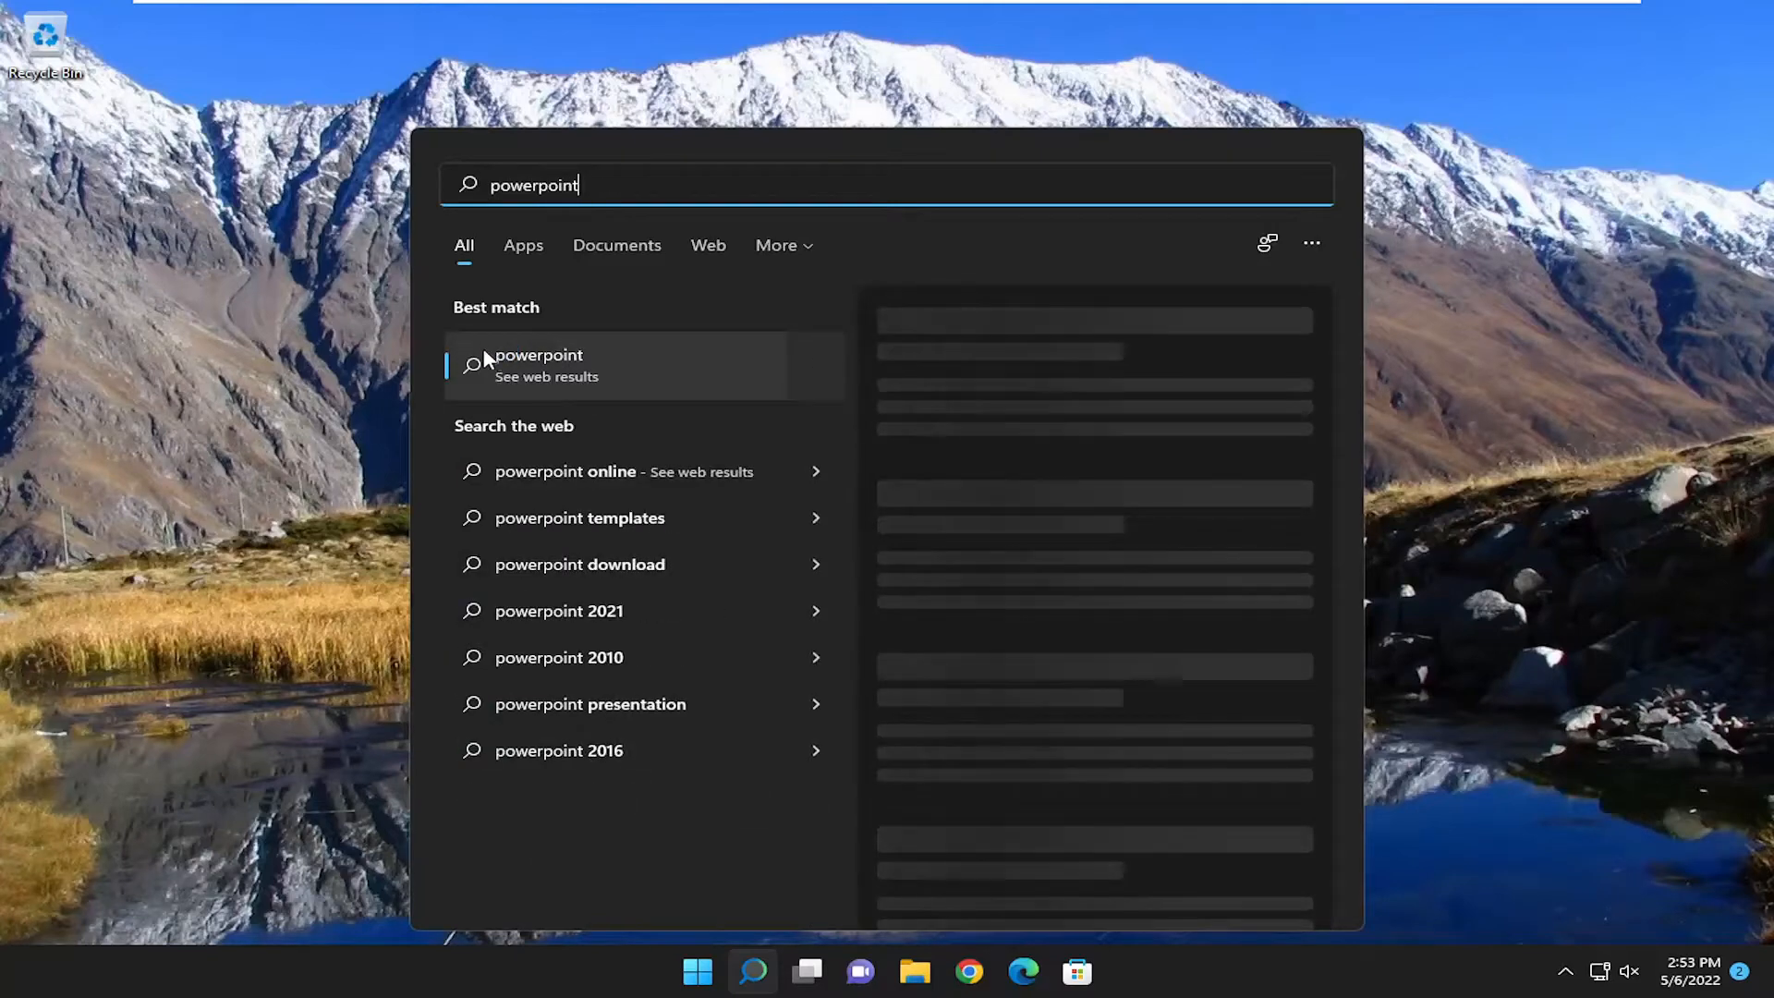